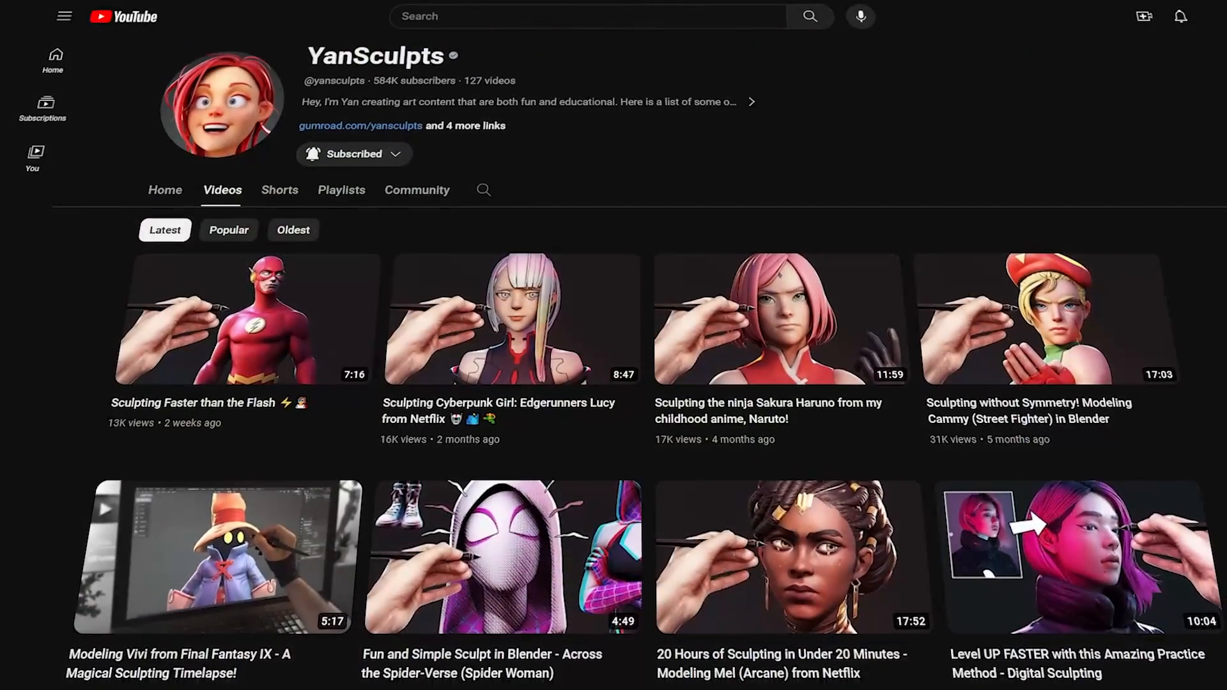
Scroll further down the YanSculpts channel's Videos tab to reveal more uploads.
{"action": "scroll", "scroll_direction": "down", "scroll_amount": 3}
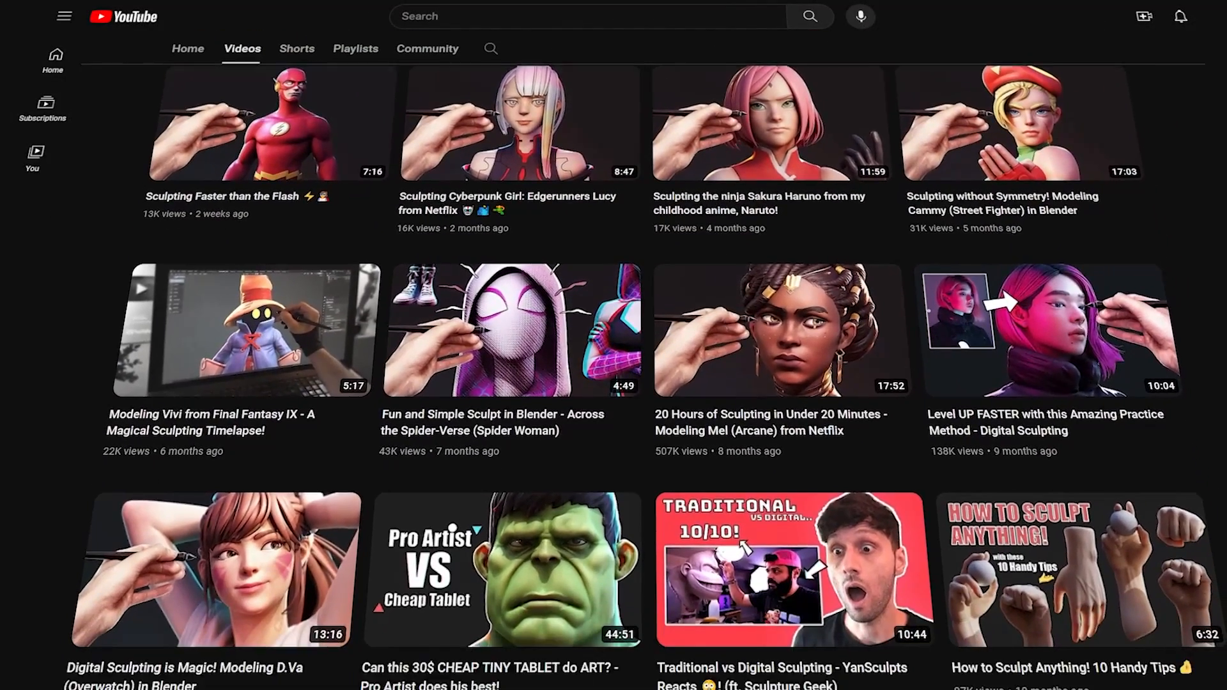
{"action": "scroll", "scroll_direction": "down", "scroll_amount": 3}
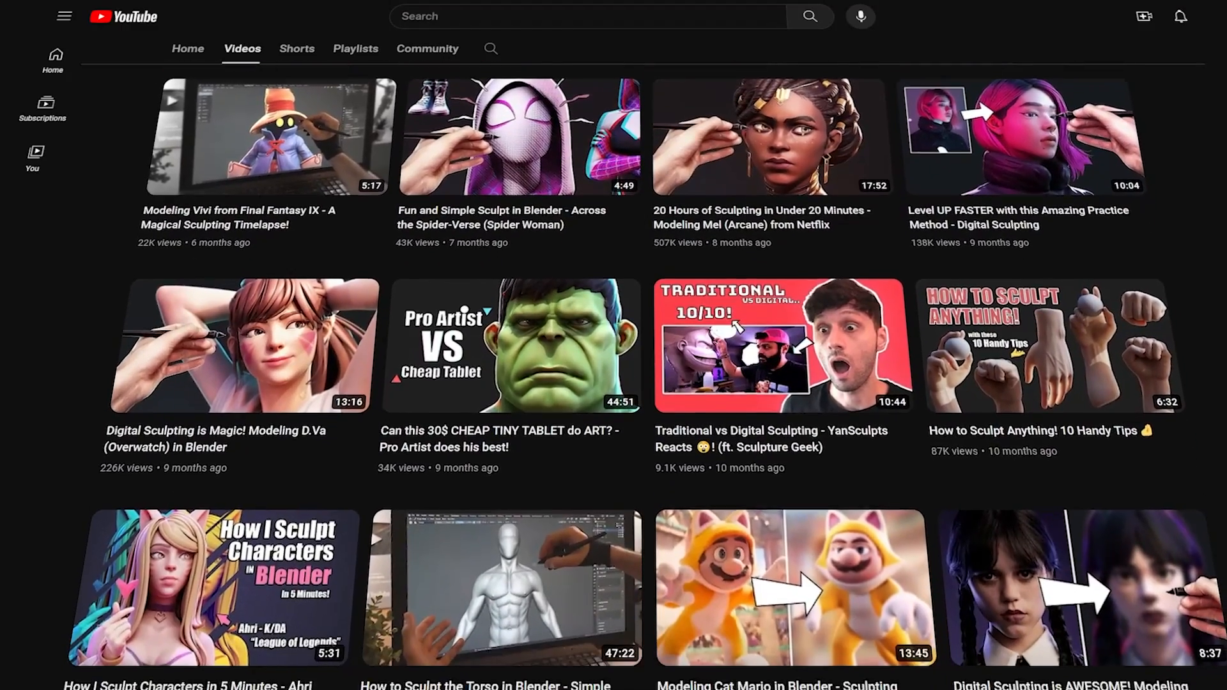
{"action": "scroll", "scroll_direction": "down", "scroll_amount": 3}
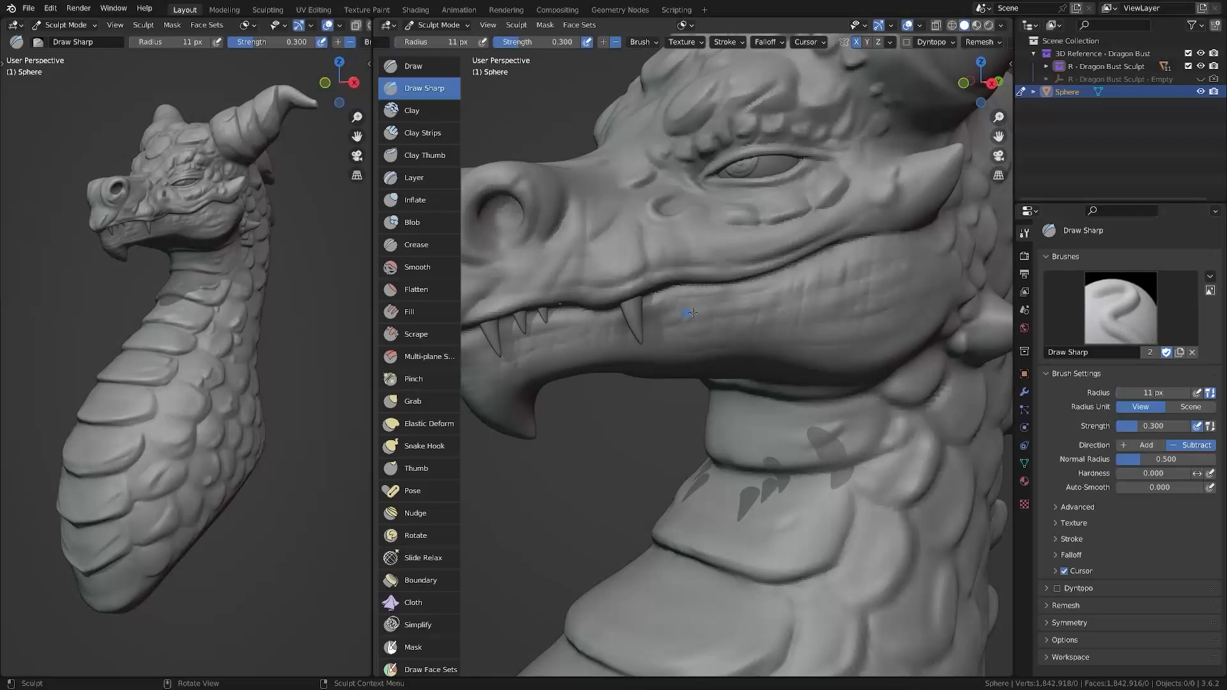
Carve sharp snout, mouth and neck-scale details on the dragon bust with Draw Sharp.
{"action": "left_click", "coordinate": [412, 66]}
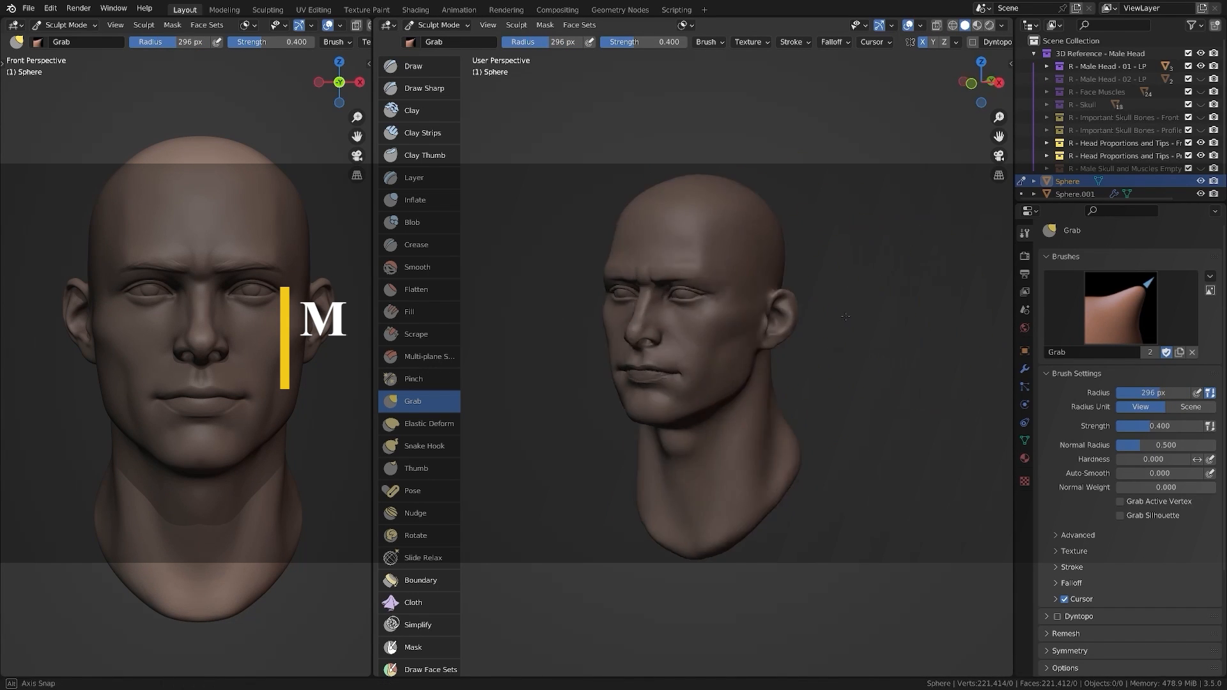
Shape the male head, nose and female face with Grab, Draw and Clay Strips, ending on the Head Proportions guide.
{"action": "left_click", "coordinate": [418, 268]}
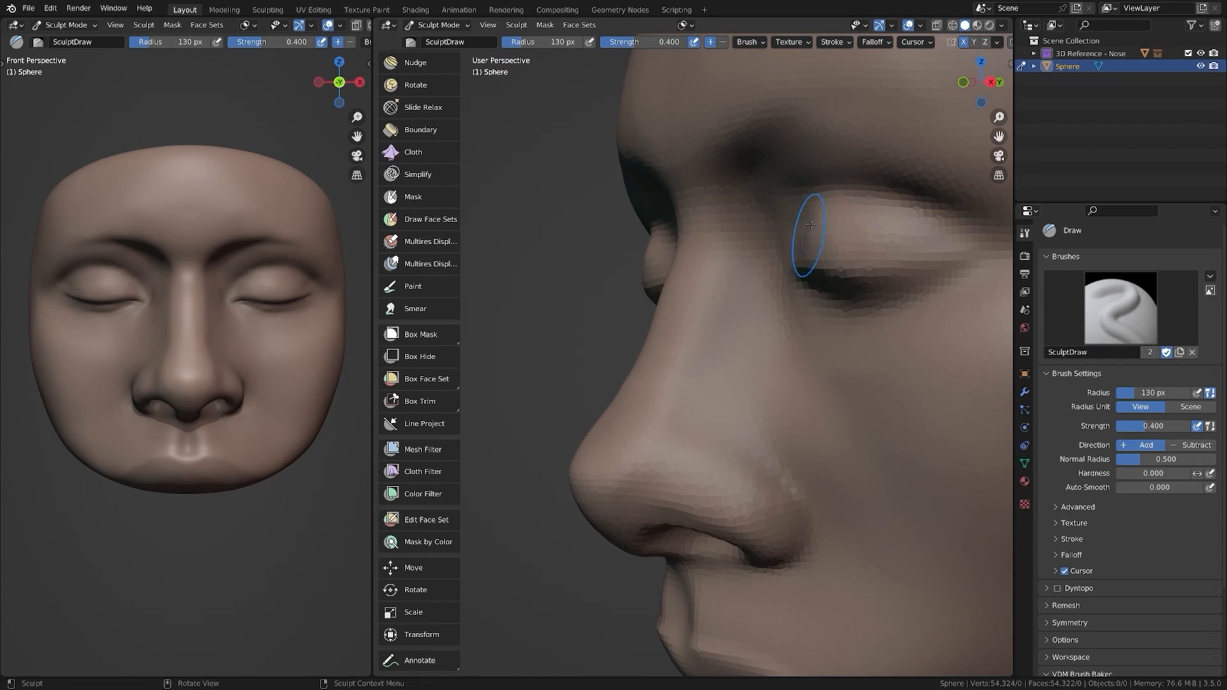
{"action": "scroll", "scroll_direction": "down", "scroll_amount": 3}
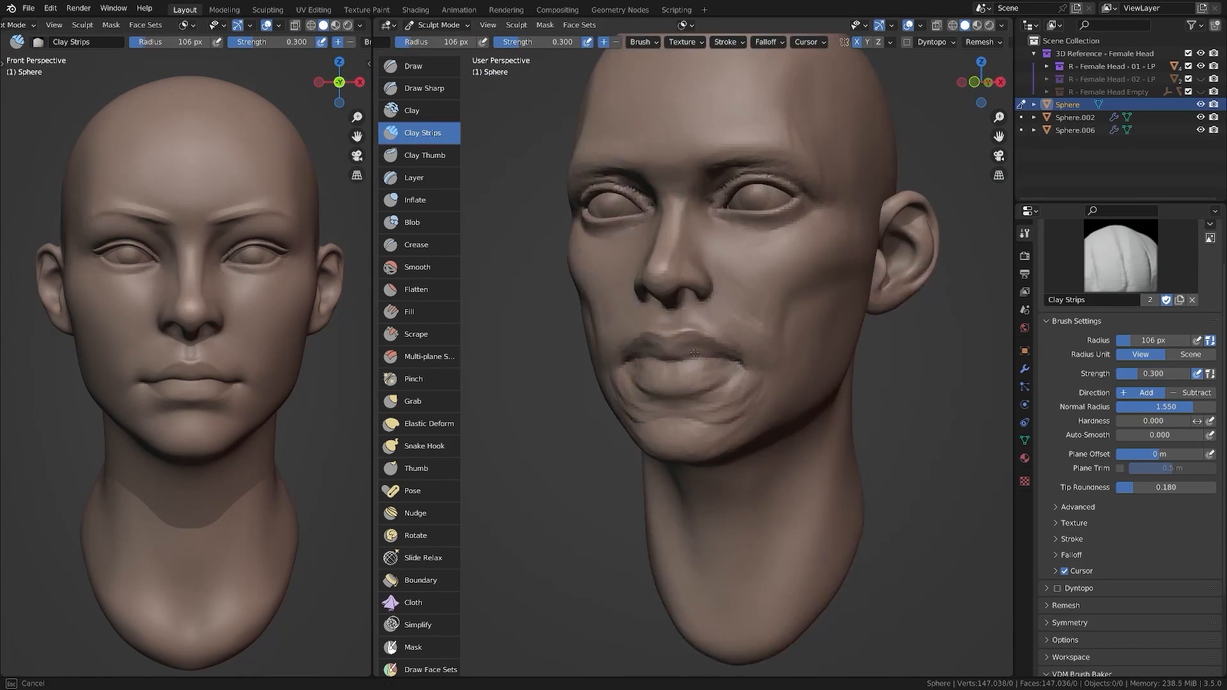
{"action": "left_click", "coordinate": [413, 66]}
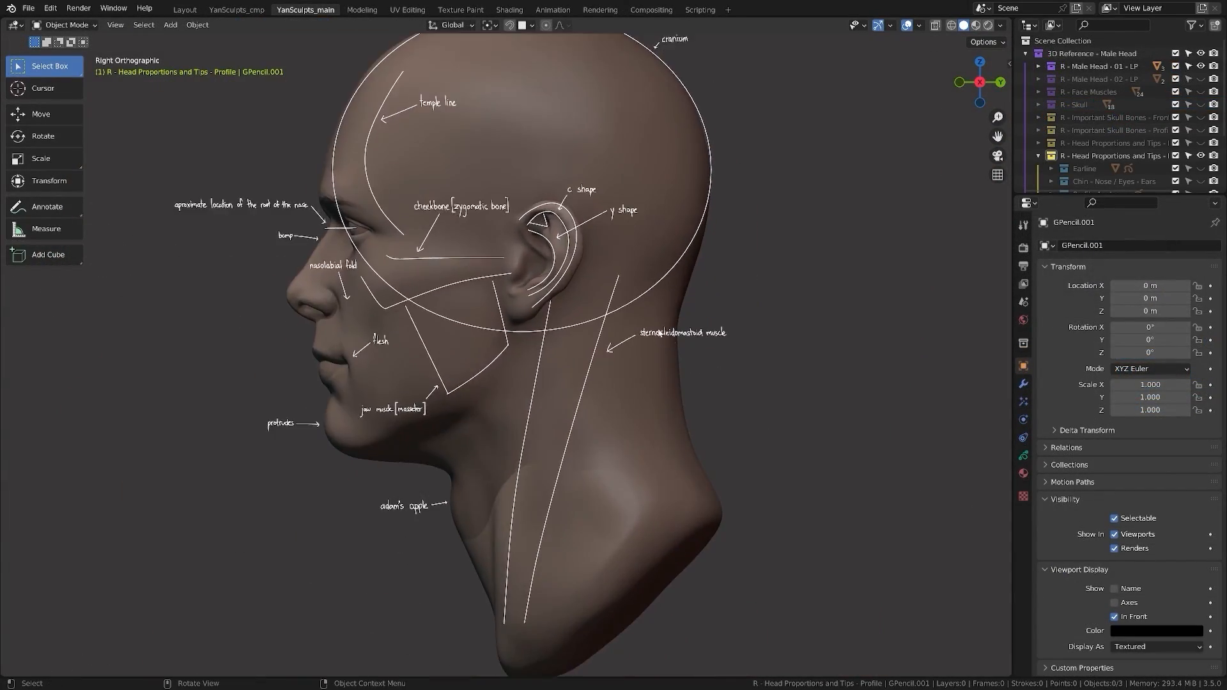
Build brow, cheeks and ear with Clay Strips, Grab and Draw, then block out a low-poly head in Front Perspective.
{"action": "key", "text": "KP_1"}
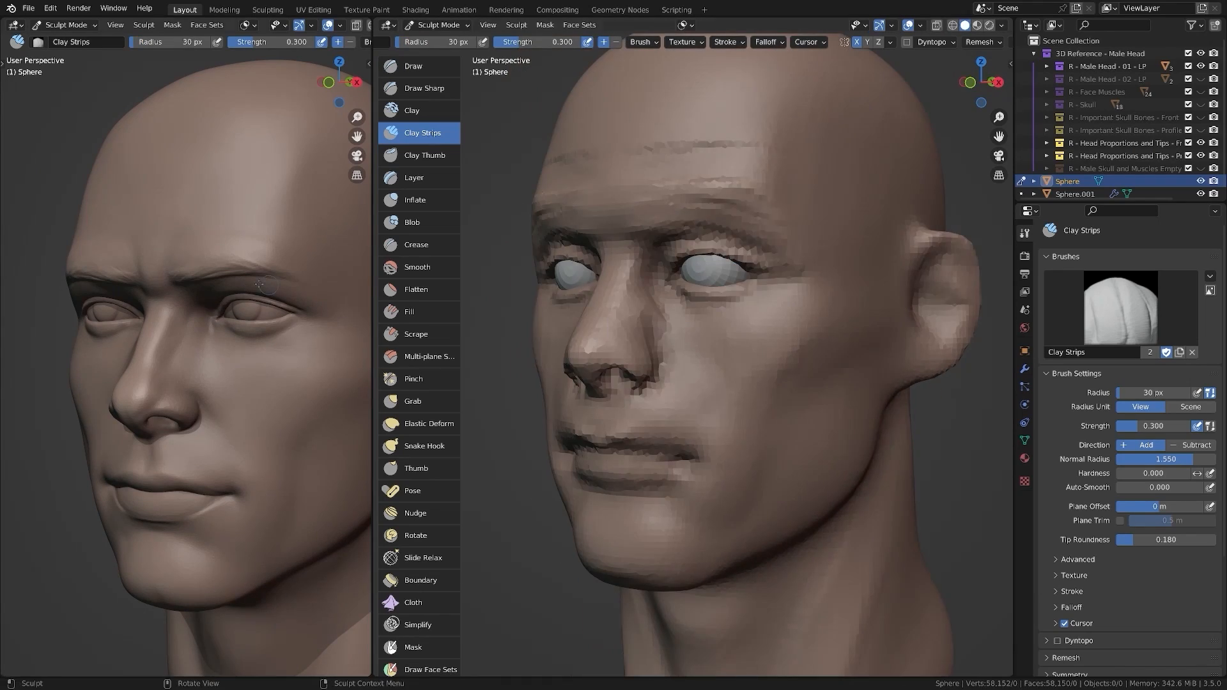
{"action": "left_click", "coordinate": [412, 401]}
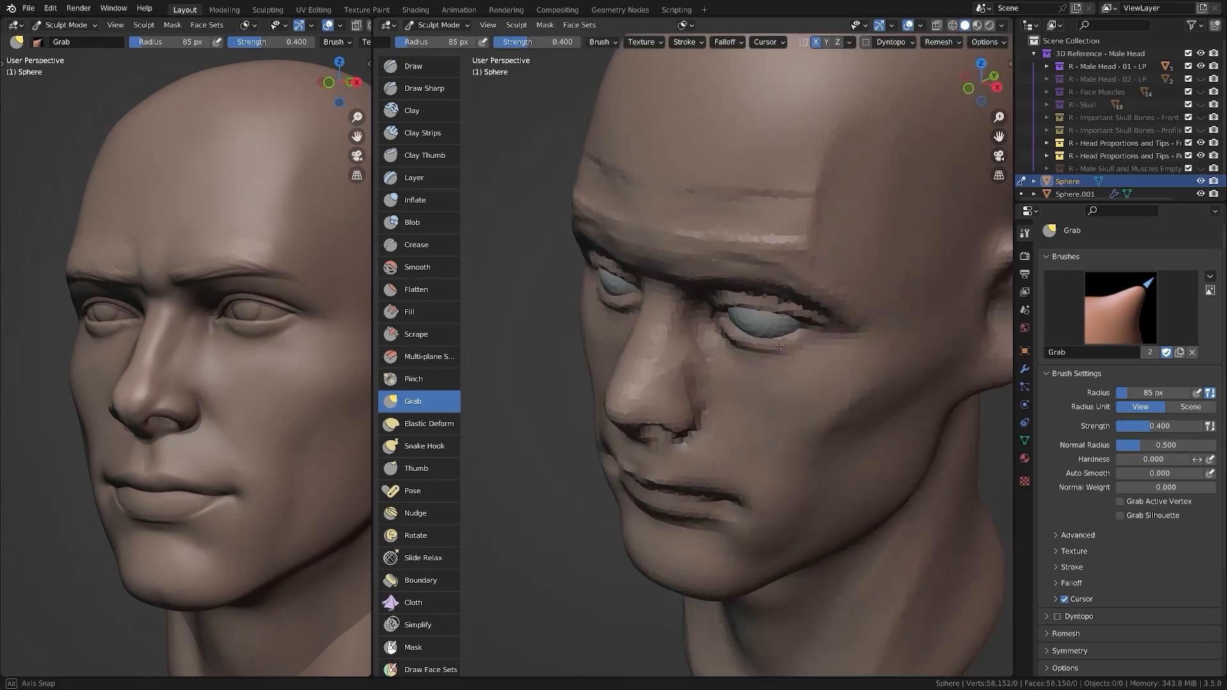
{"action": "left_click", "coordinate": [304, 10]}
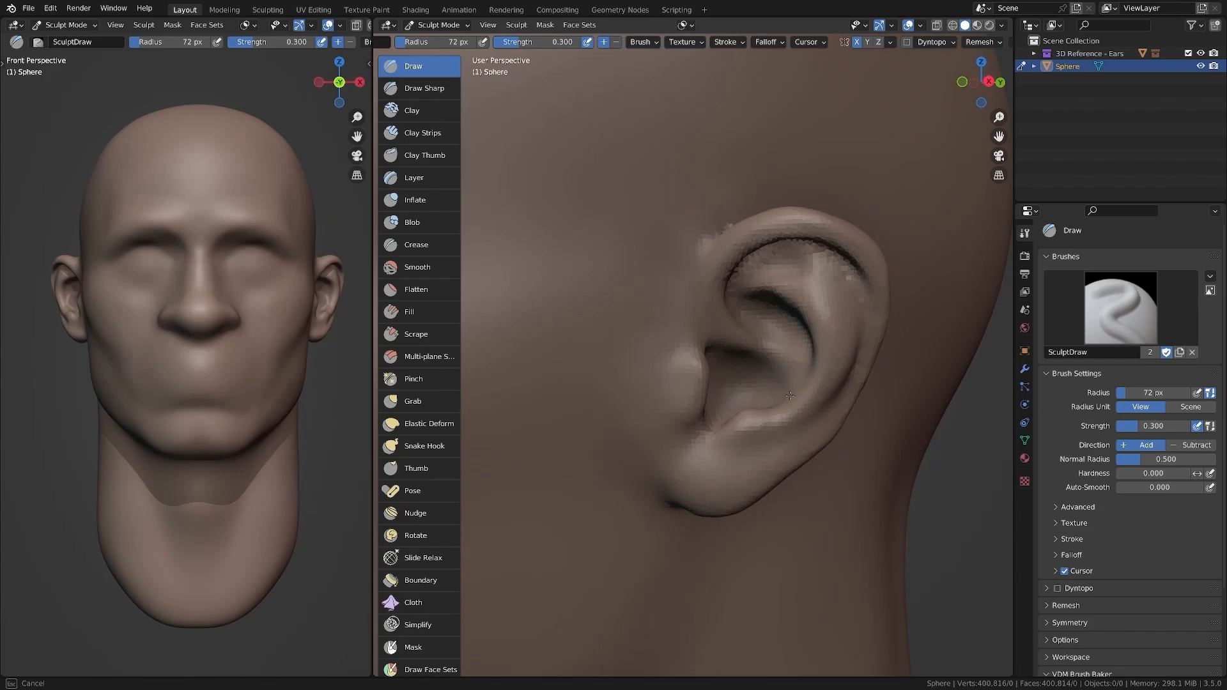
{"action": "left_click", "coordinate": [306, 10]}
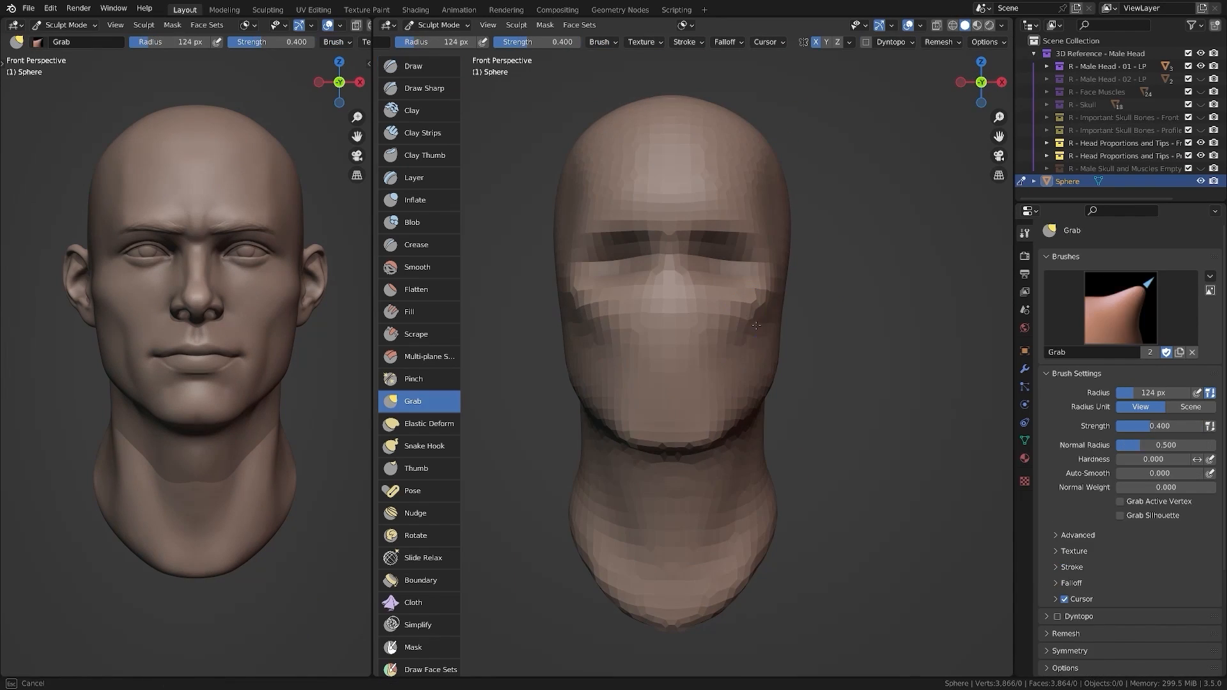
Refine lips, eyelids, neck and cheeks with Draw Sharp, Draw, Inflate and Grab, then load the full-body sculpt.
{"action": "left_click", "coordinate": [424, 88]}
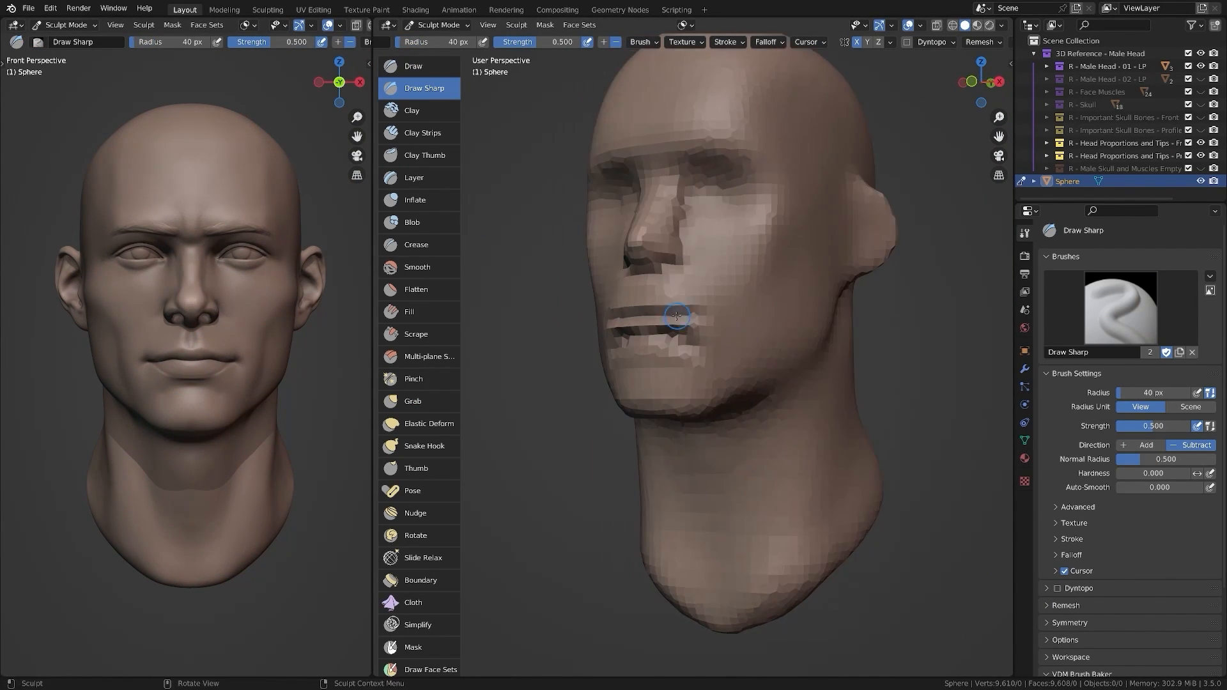
{"action": "left_click", "coordinate": [414, 66]}
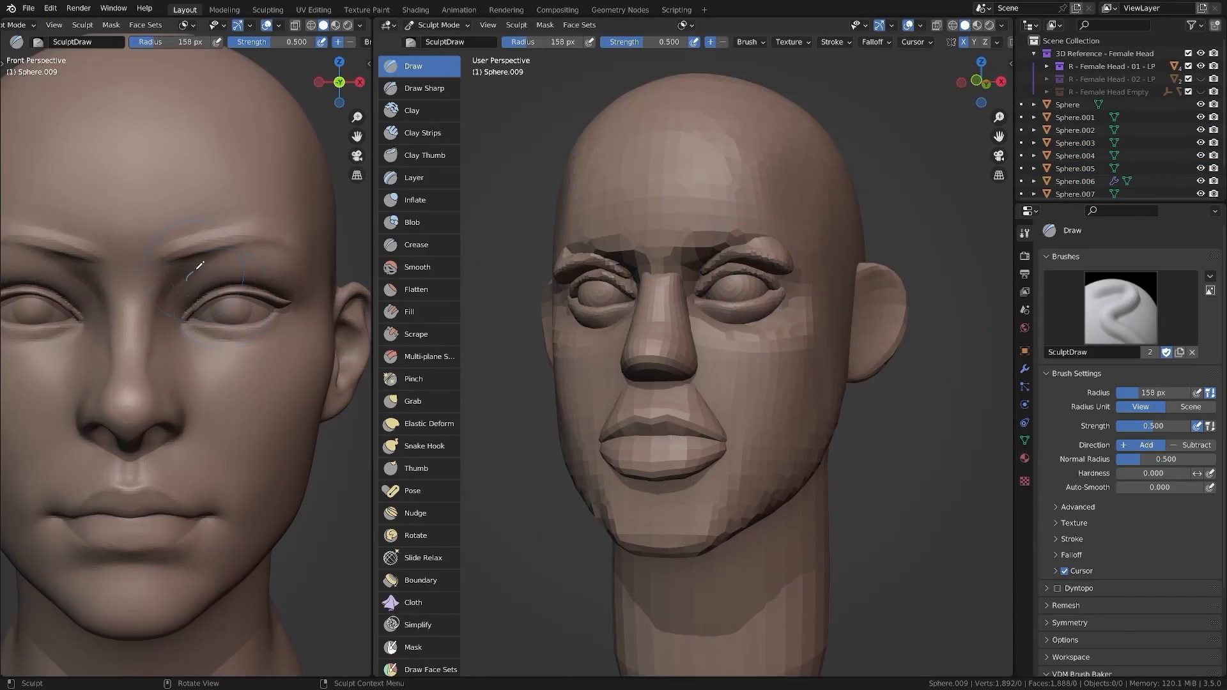
{"action": "left_click", "coordinate": [414, 401]}
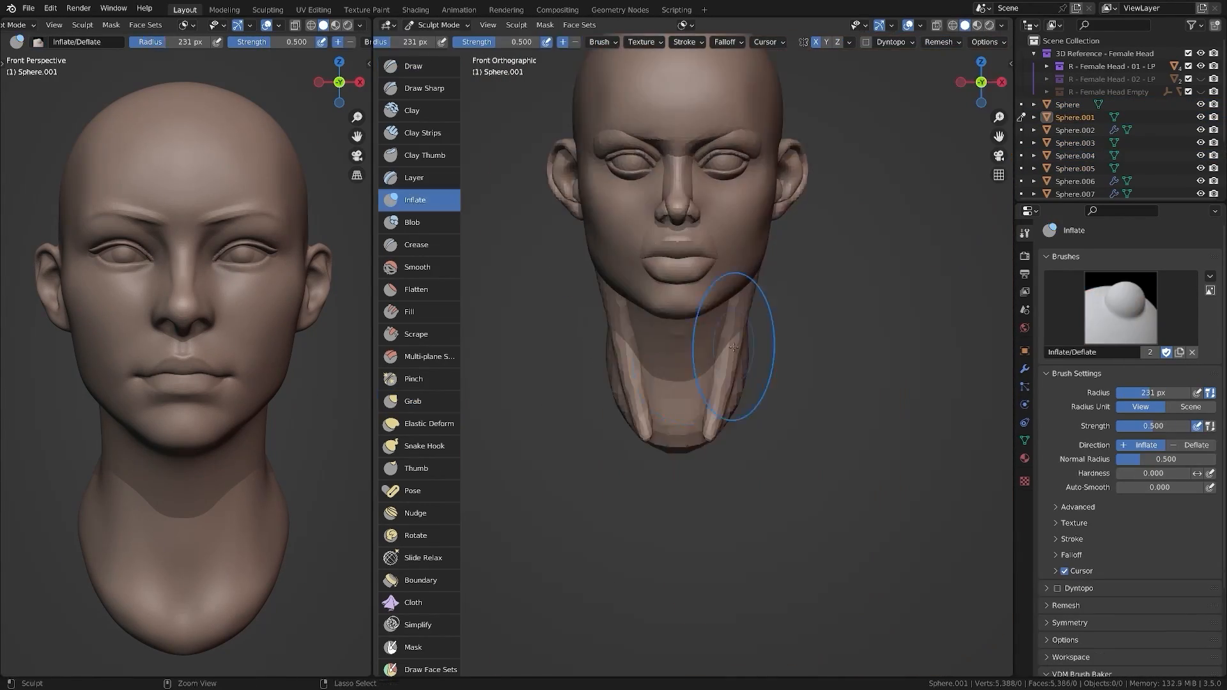
{"action": "left_click", "coordinate": [438, 24]}
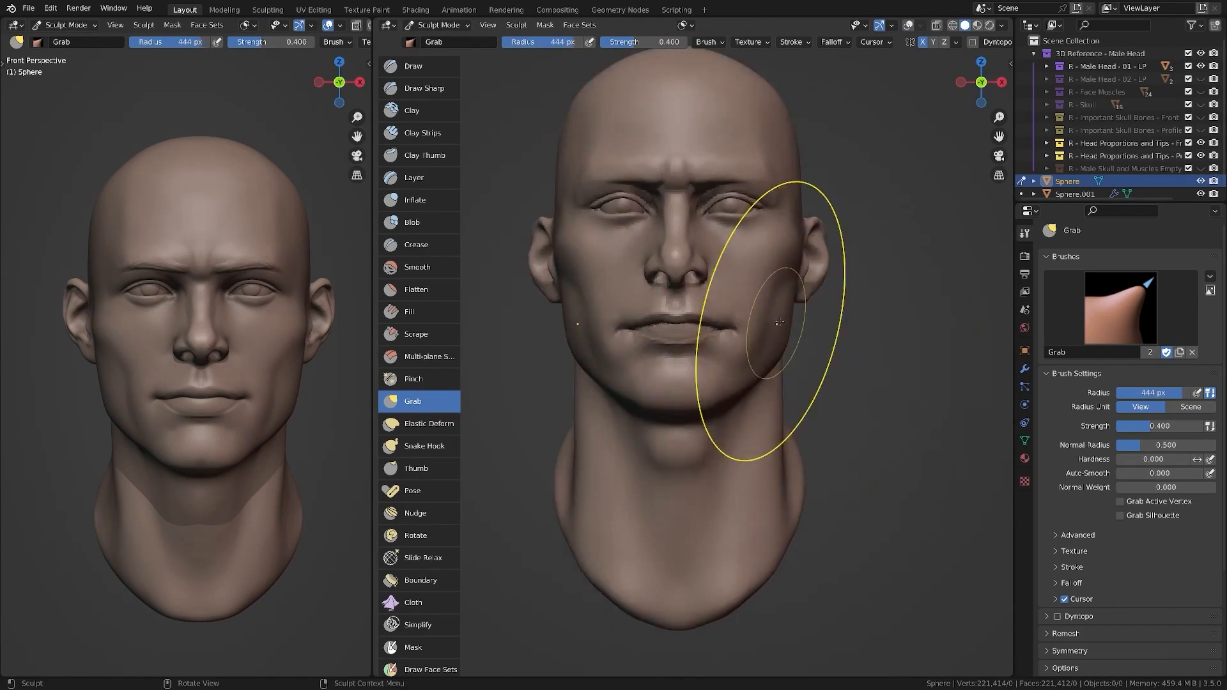
{"action": "left_click", "coordinate": [417, 267]}
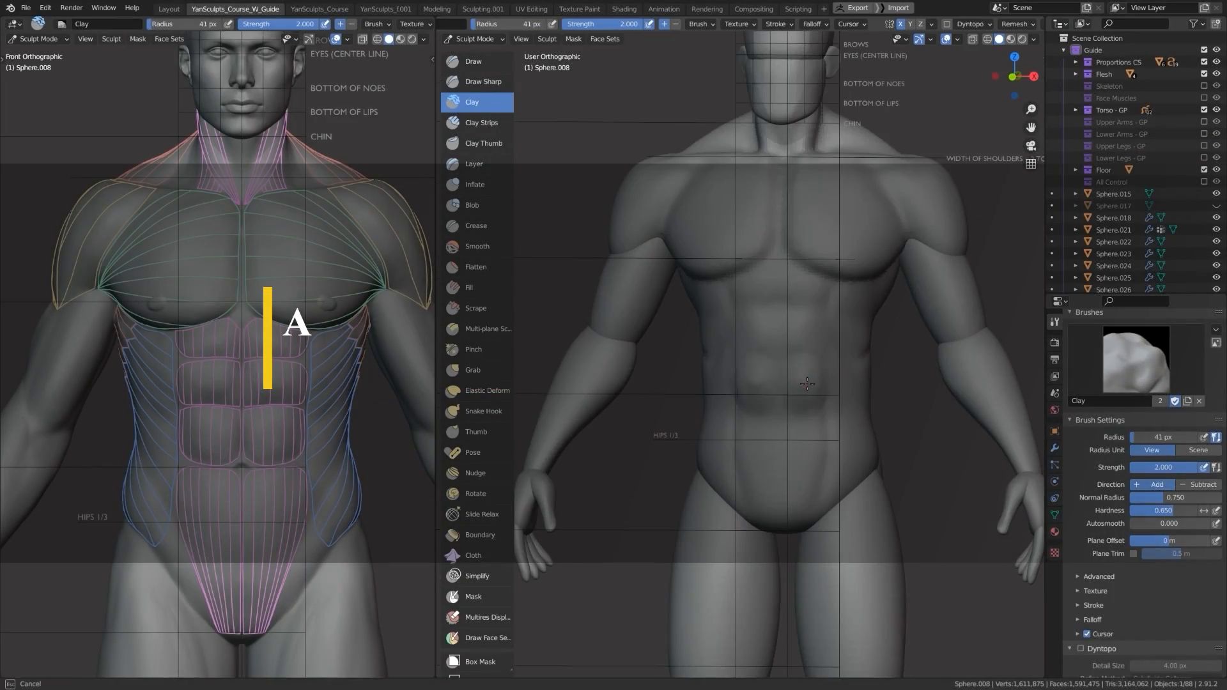
Place Sphere.001 at head height beside the 8 Heads Canon guide in the split viewports.
{"action": "left_click", "coordinate": [473, 369]}
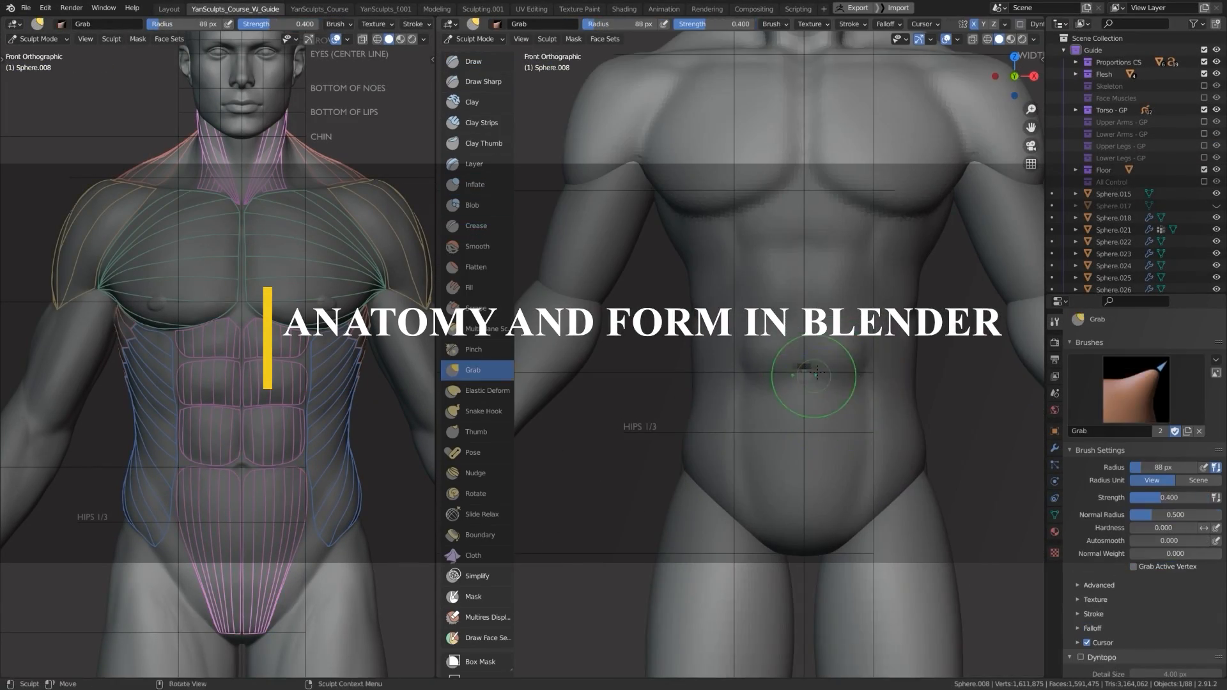
{"action": "left_click", "coordinate": [472, 101]}
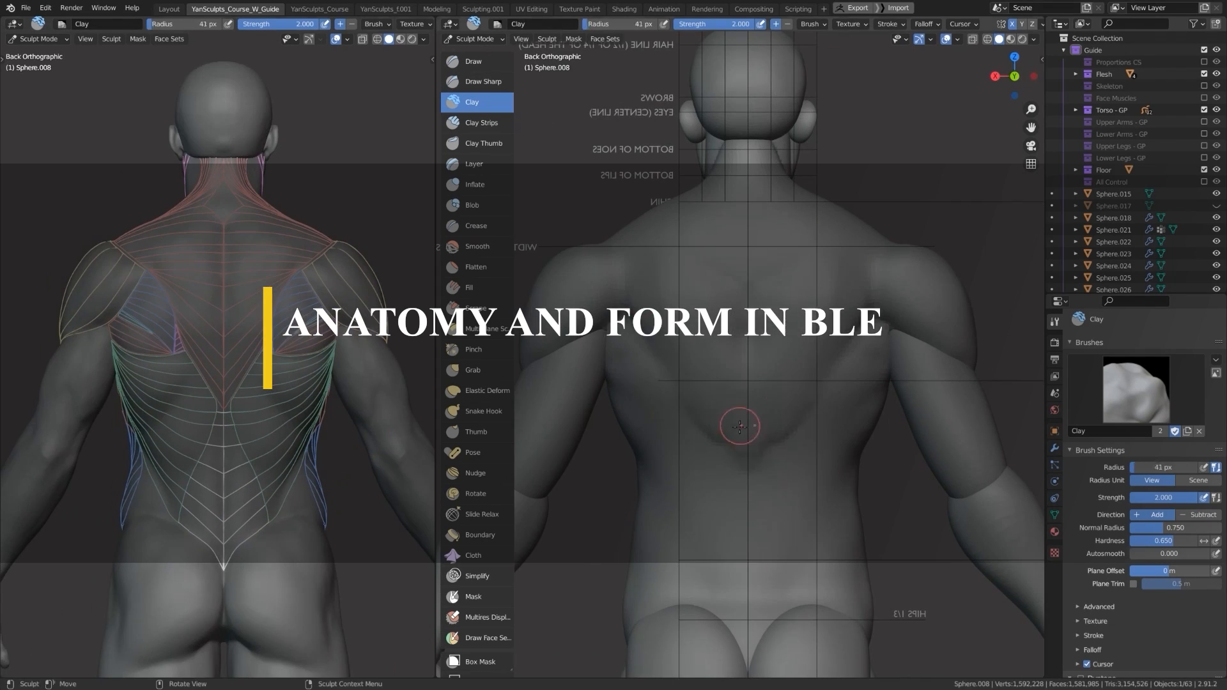
{"action": "left_click", "coordinate": [1203, 86]}
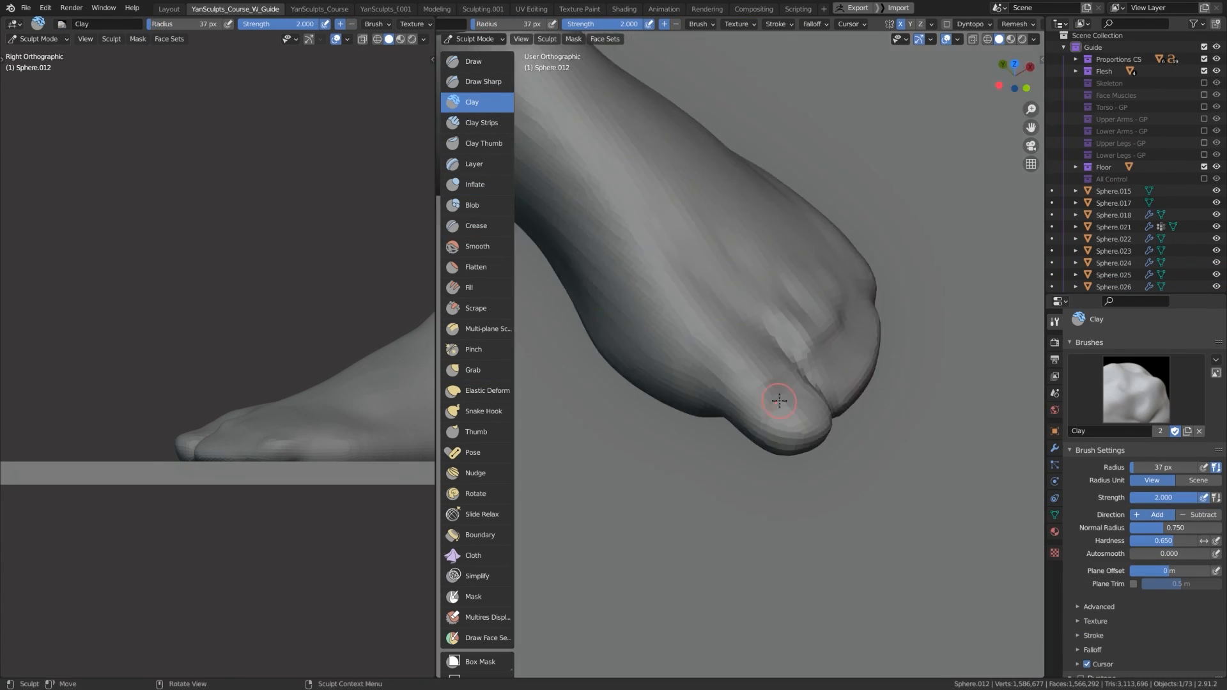
{"action": "left_click", "coordinate": [475, 226]}
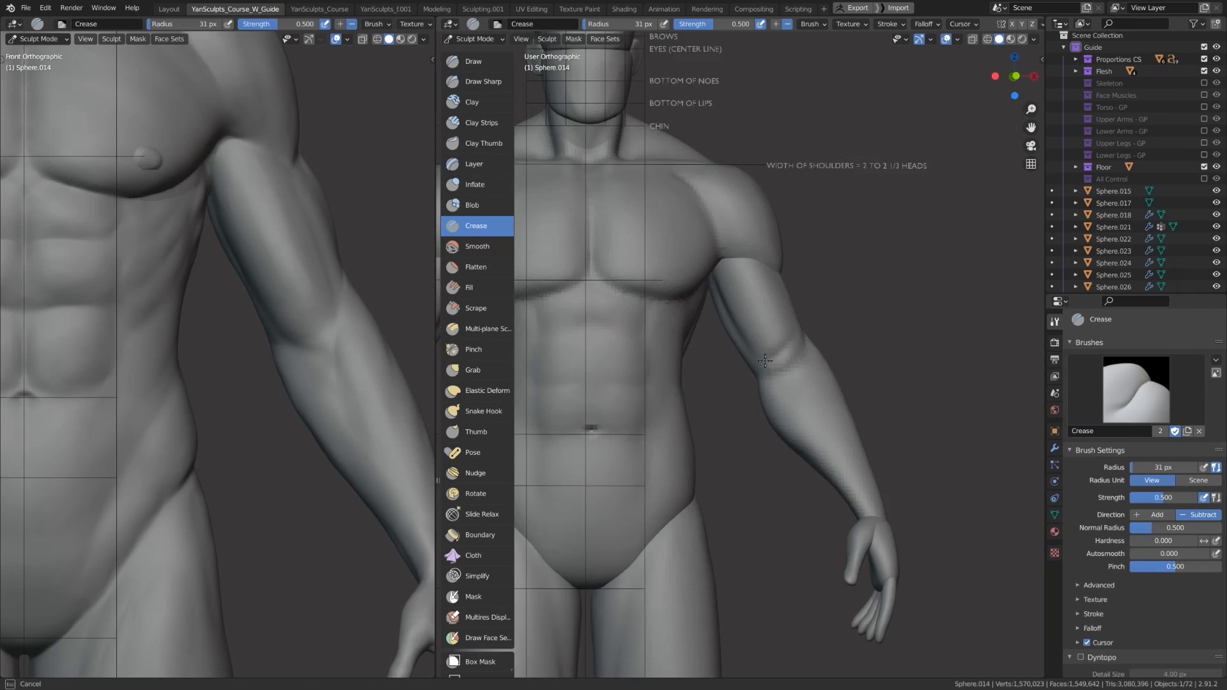
{"action": "left_click", "coordinate": [473, 369]}
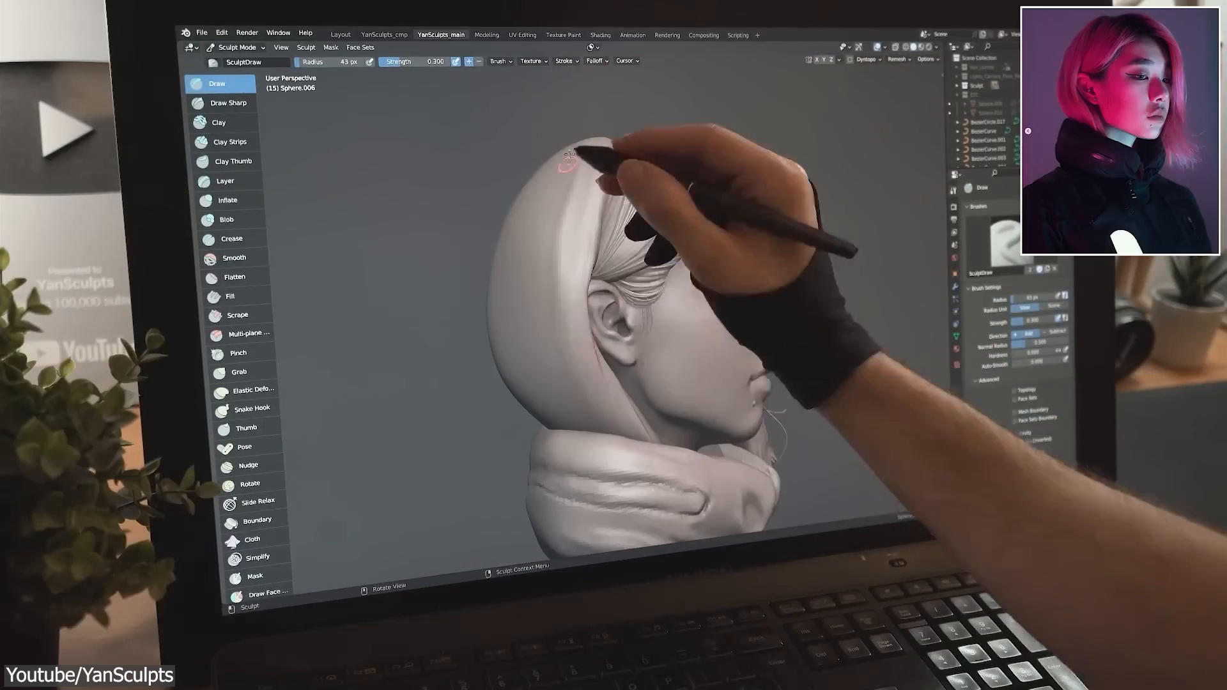
{"action": "left_click", "coordinate": [227, 103]}
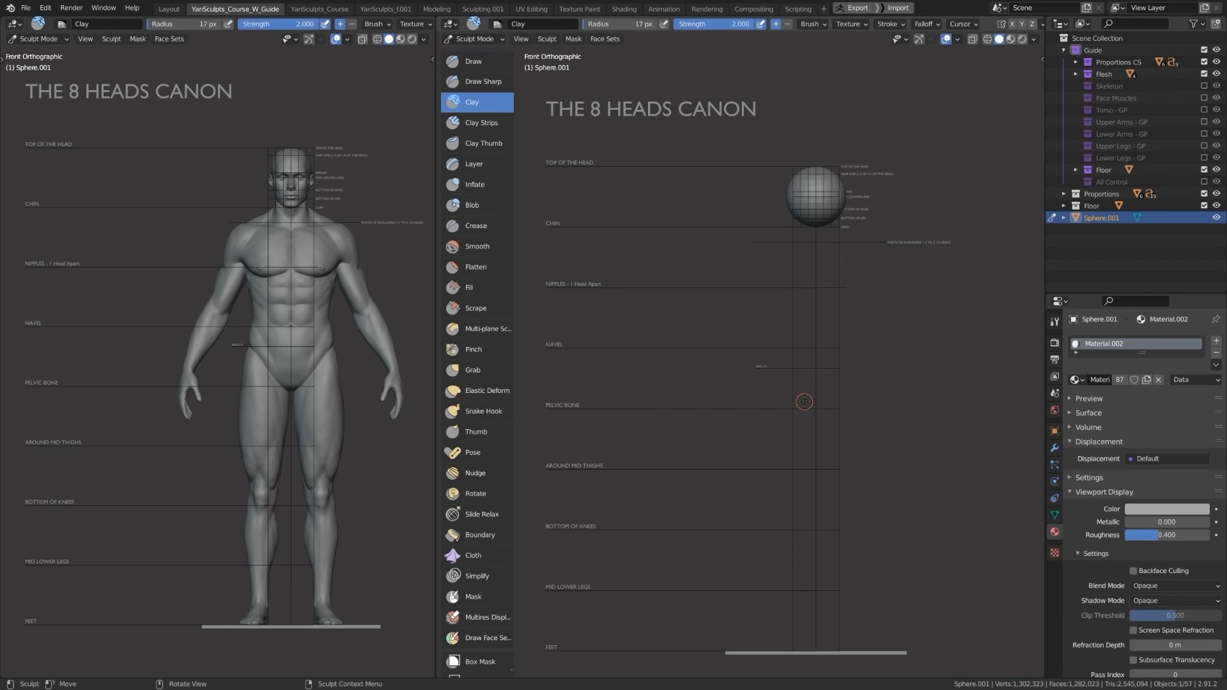
Inflate Sphere.008's forearm to match the Upper and Lower Arms guide lines.
{"action": "left_click", "coordinate": [473, 62]}
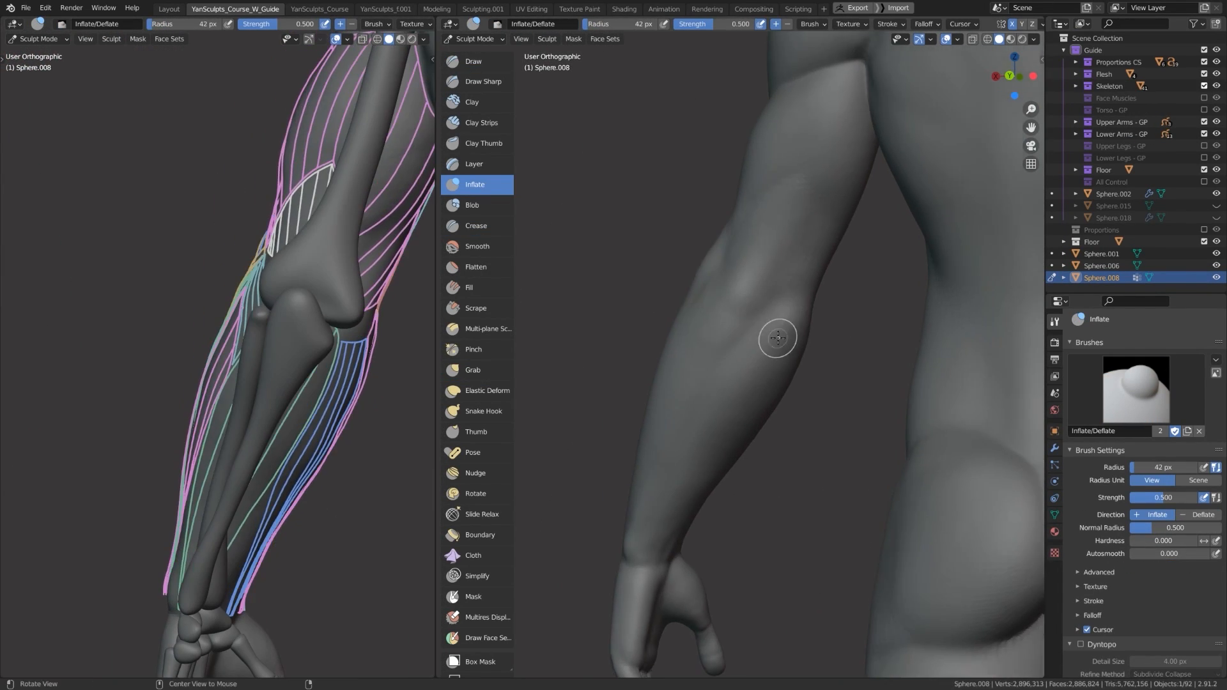
Sculpt torso and side muscles with Inflate and Clay against the Torso guides, then select Sphere.001's head.
{"action": "left_click", "coordinate": [475, 226]}
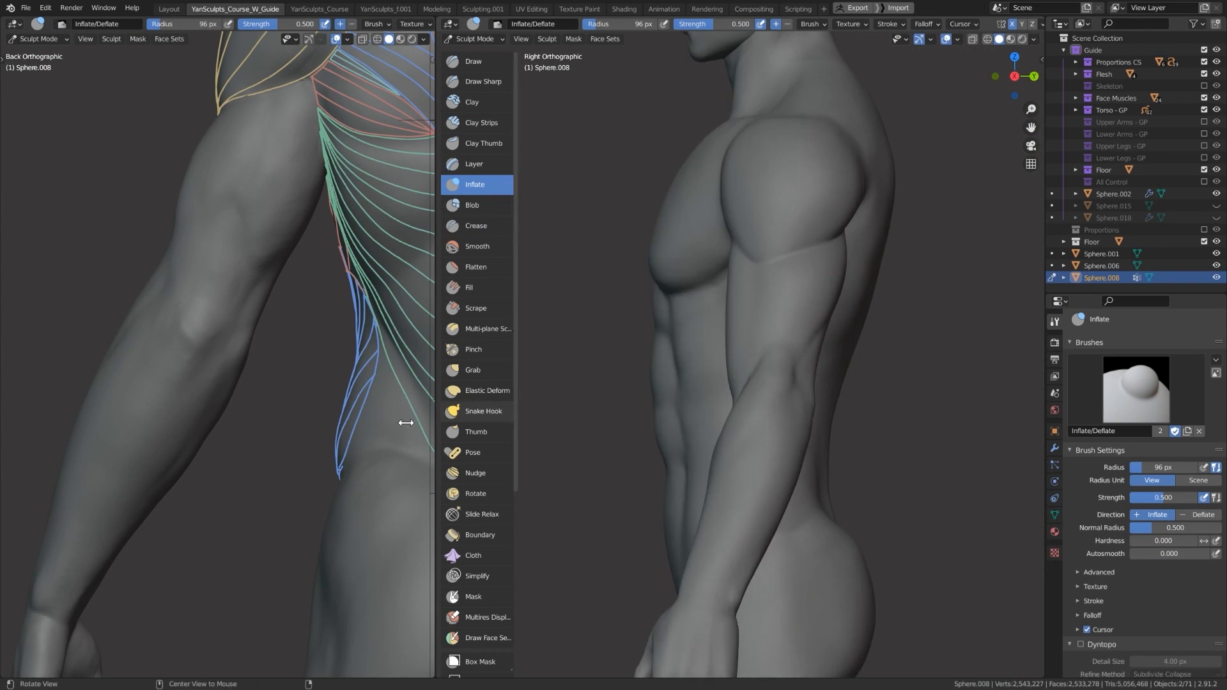
{"action": "left_click", "coordinate": [471, 101]}
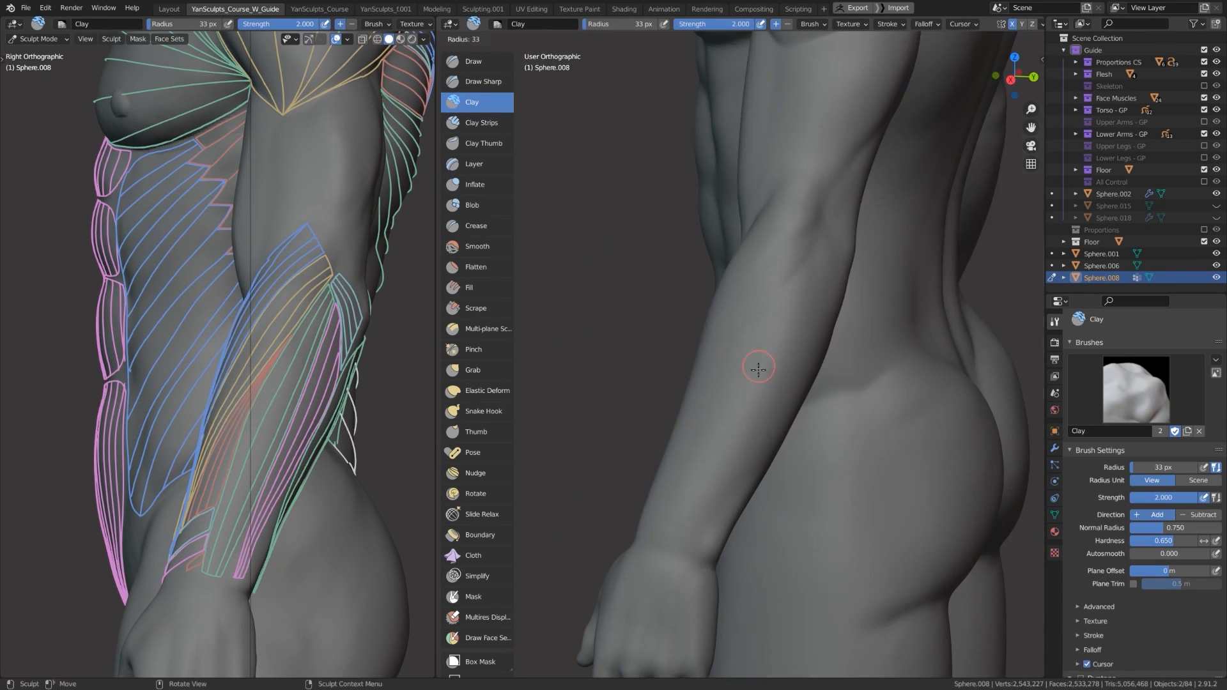
{"action": "left_click", "coordinate": [475, 184]}
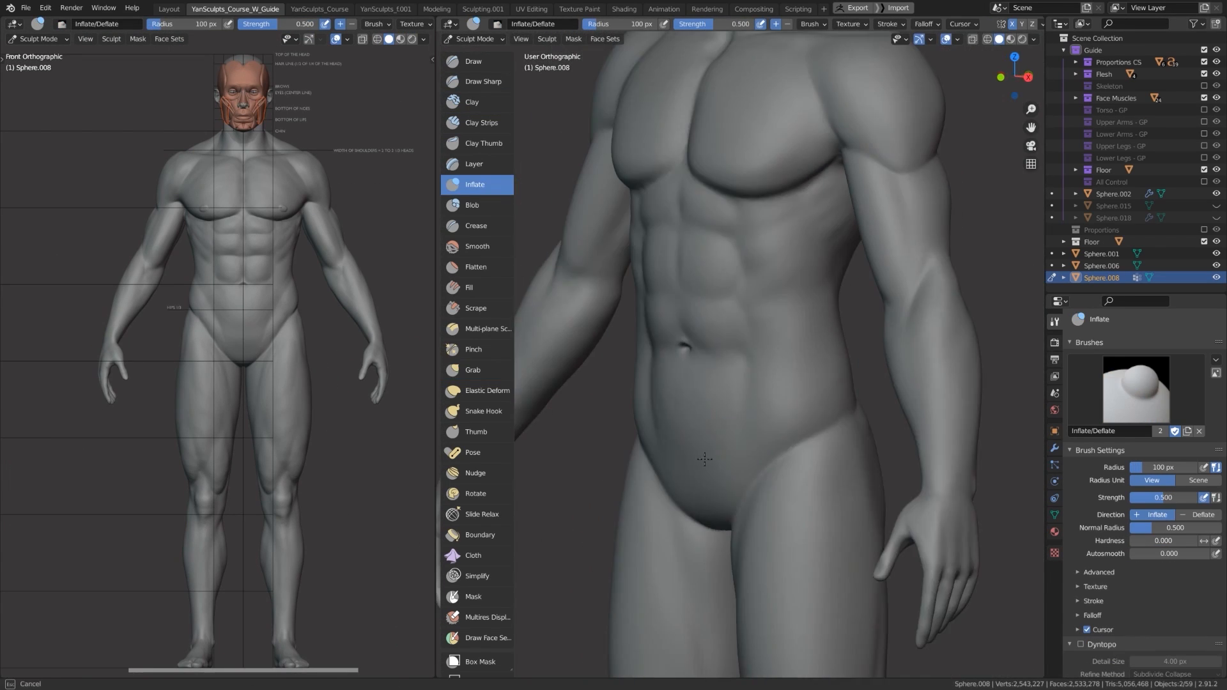
{"action": "left_click", "coordinate": [476, 226]}
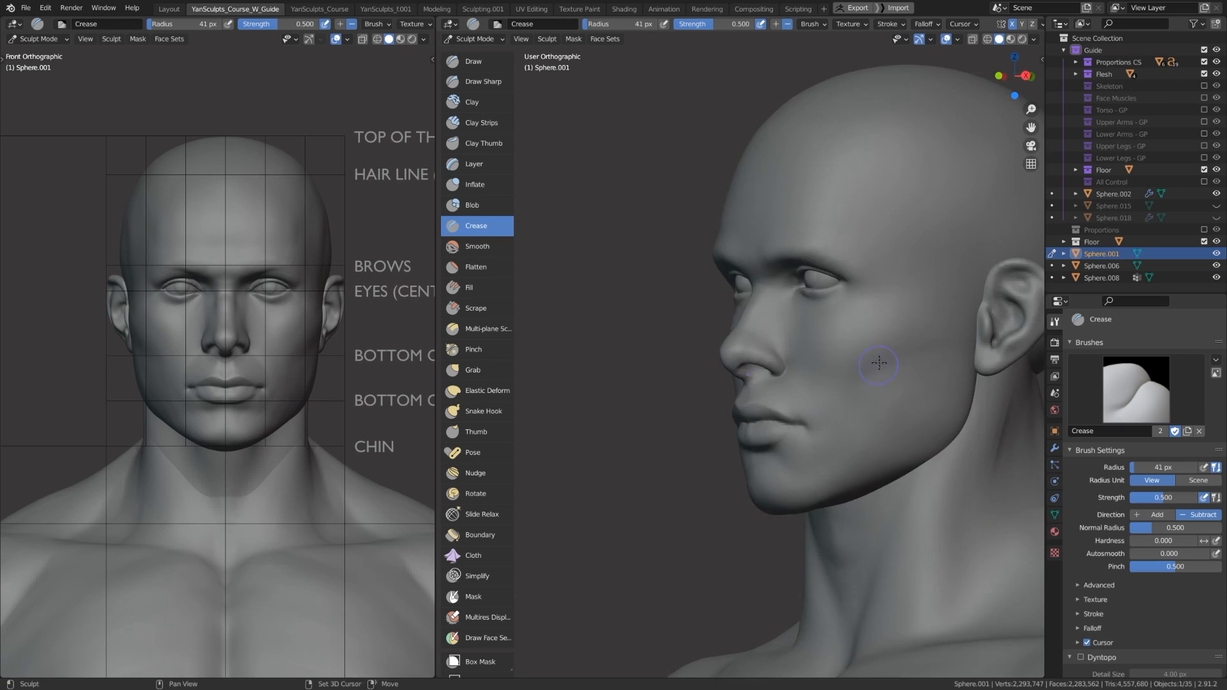
Shape the ear over the skull guide with Draw, Inflate and Crease, then show the quads/triangles/n-gons sketch.
{"action": "left_click", "coordinate": [473, 370]}
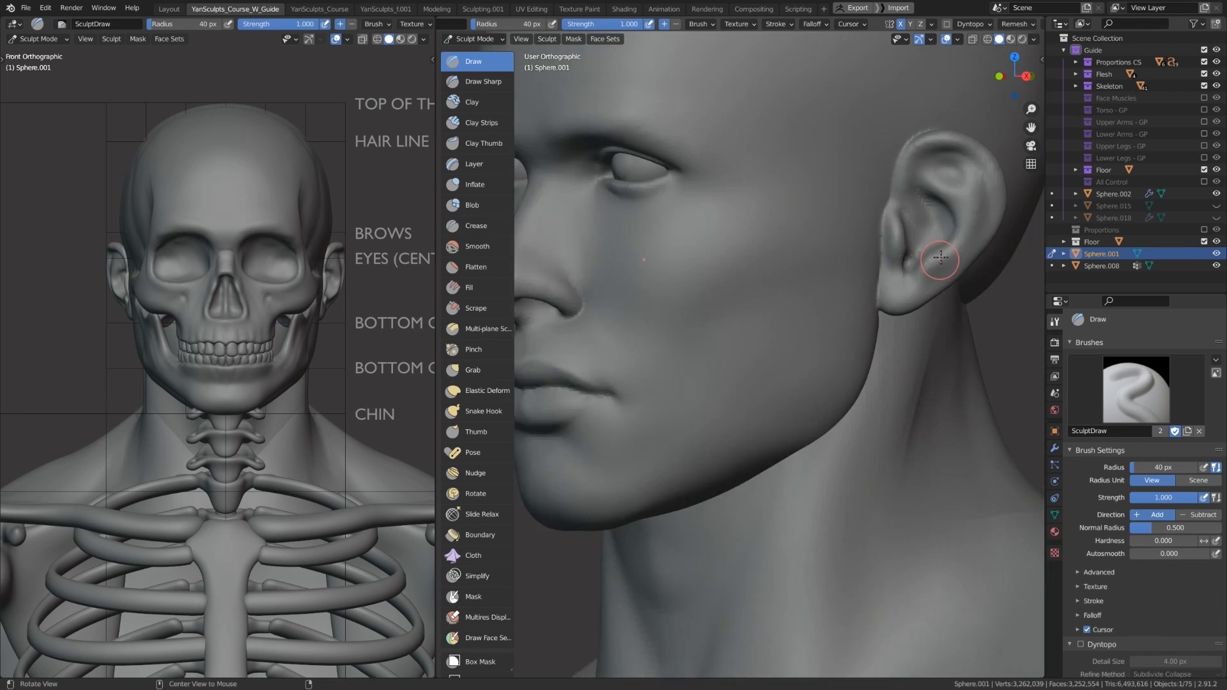
{"action": "left_click", "coordinate": [474, 184]}
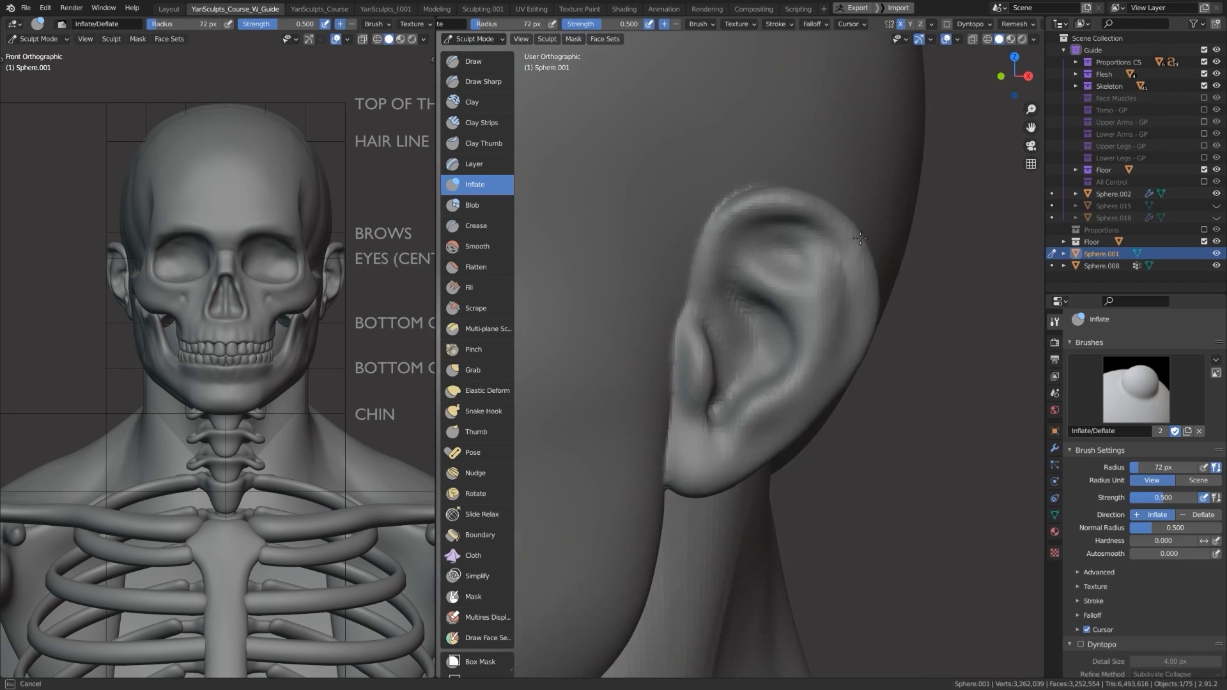
{"action": "left_click", "coordinate": [475, 226]}
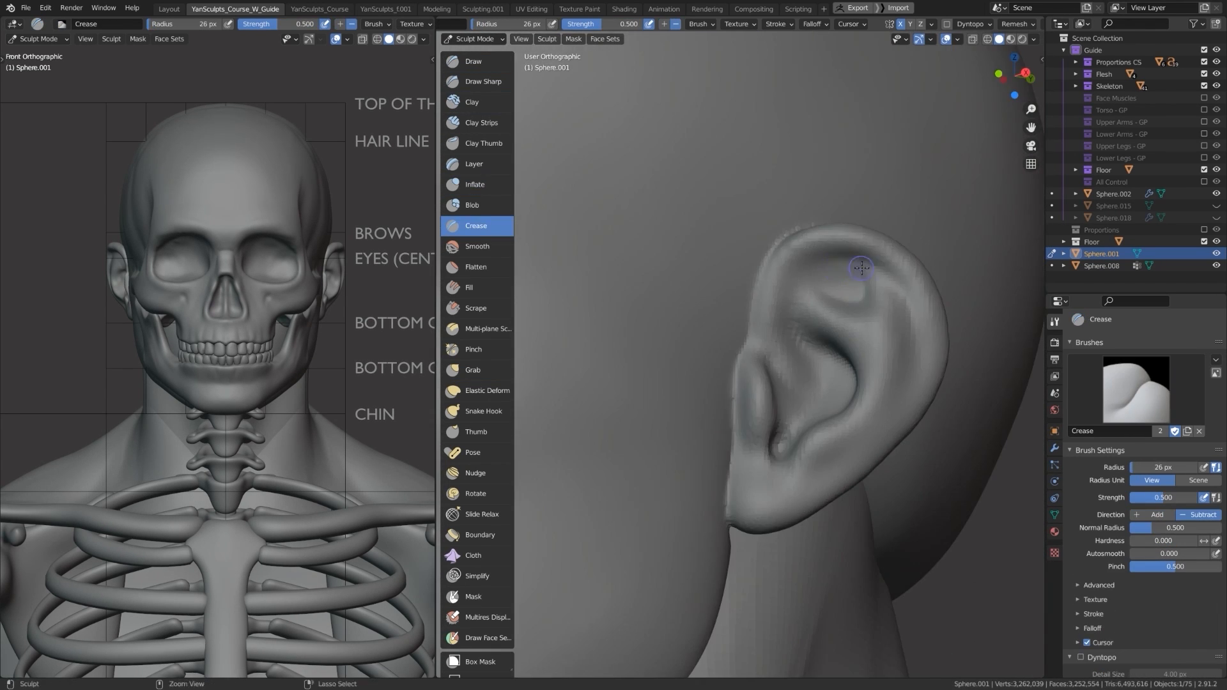
{"action": "left_click", "coordinate": [473, 369]}
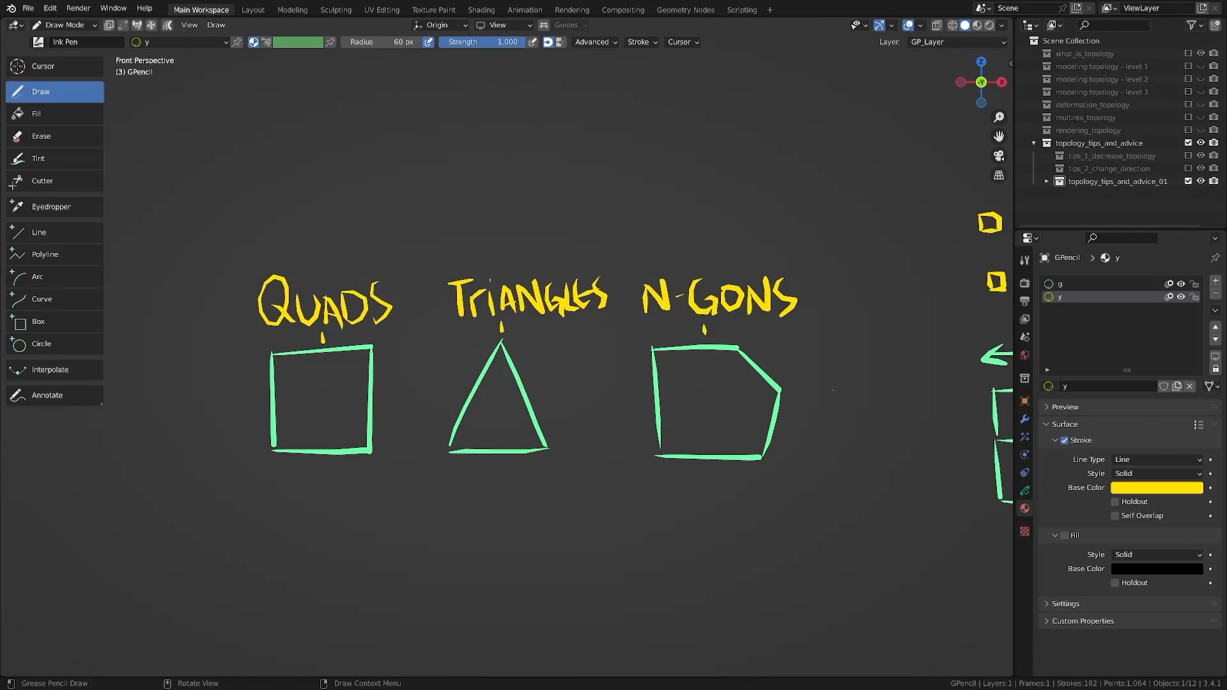
Select the five-edge pole vertex on Plane.013 in front orthographic Edit Mode.
{"action": "left_click_drag", "start_coordinate": [317, 250], "coordinate": [360, 180]}
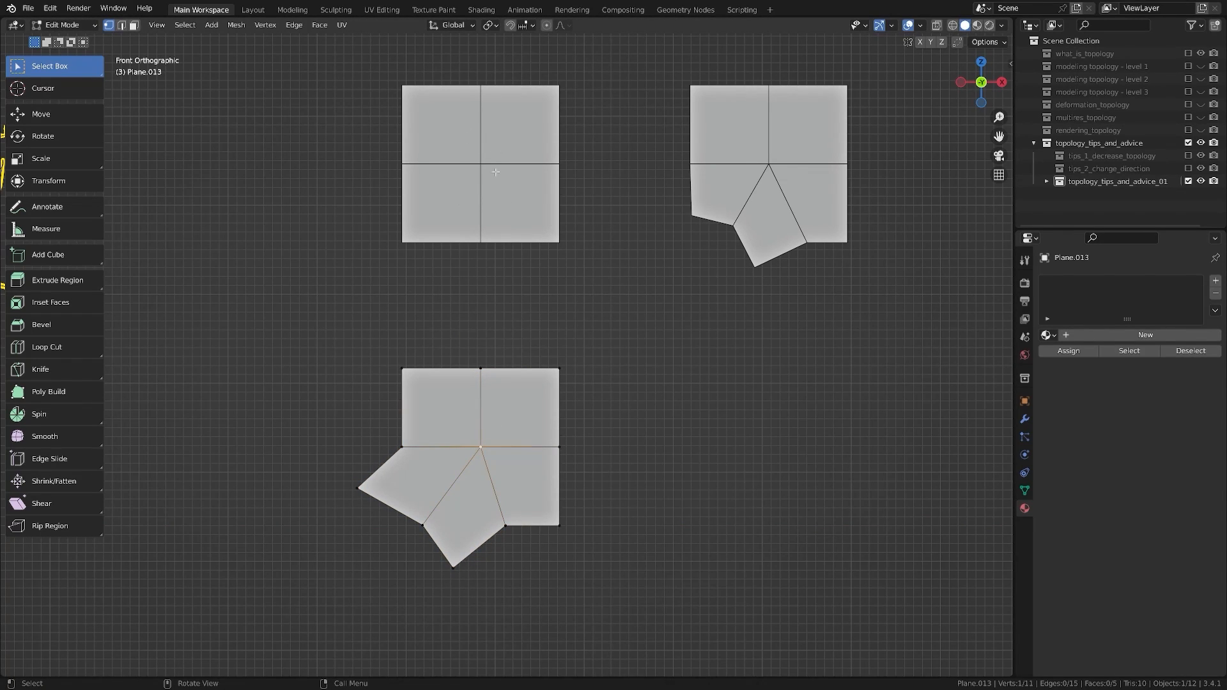
Add a Subdivision Surface modifier to Cube.008 and enter Edit Mode.
{"action": "left_click", "coordinate": [1064, 280]}
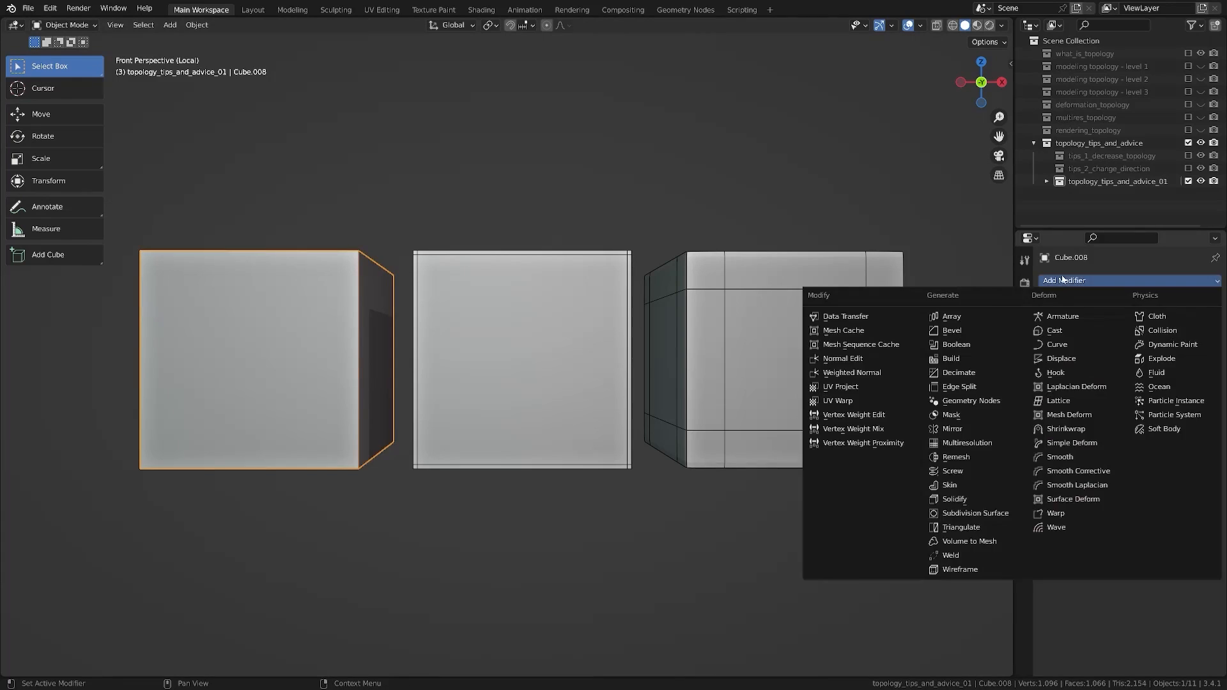
{"action": "left_click", "coordinate": [964, 513]}
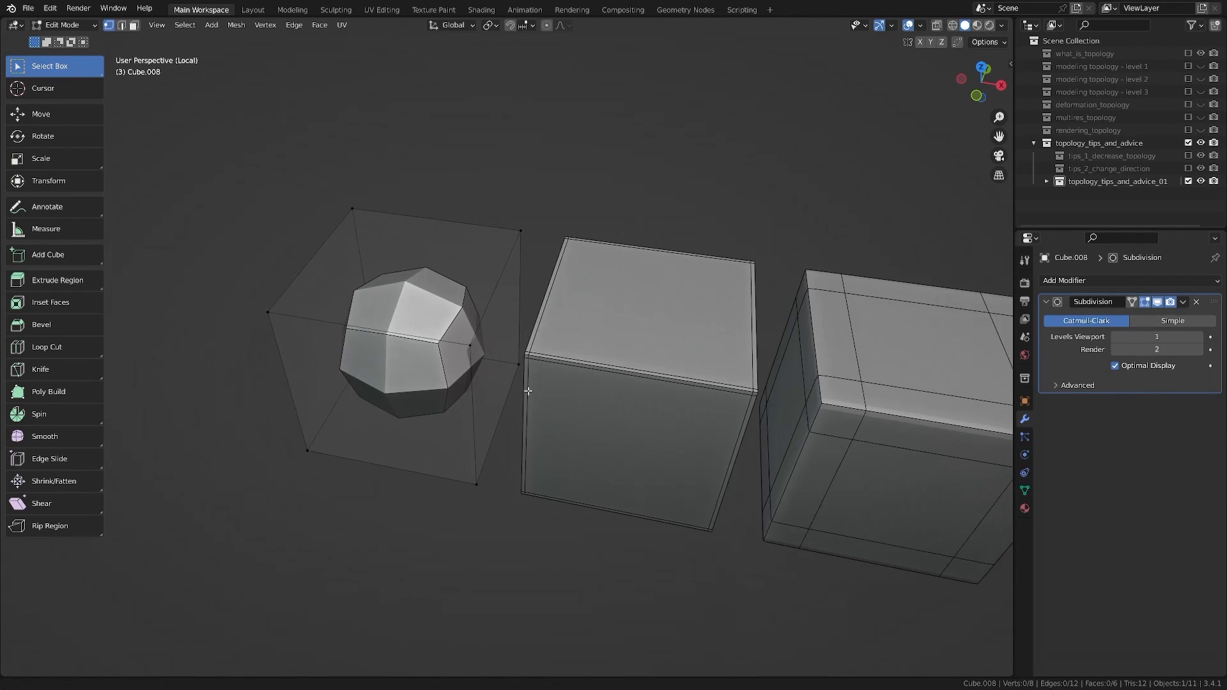
{"action": "key", "text": "Tab"}
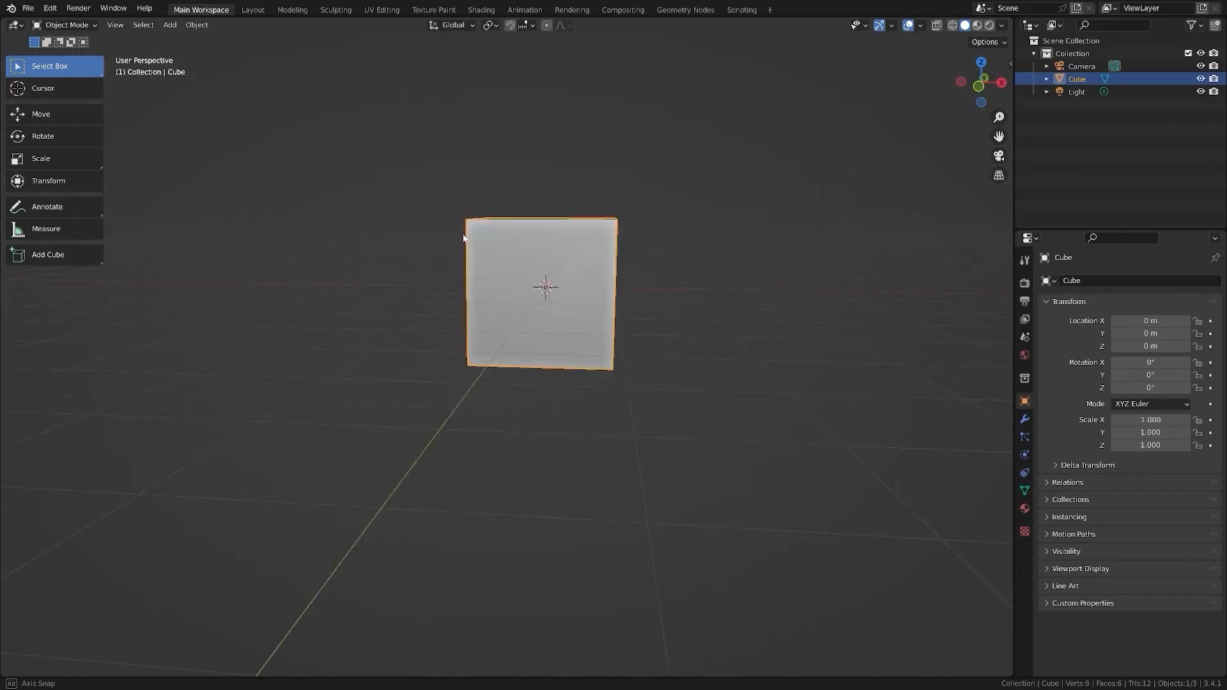
Adjust the view of the ladder exercise beside the reference ladder.
{"action": "left_click_drag", "start_coordinate": [540, 293], "coordinate": [587, 267]}
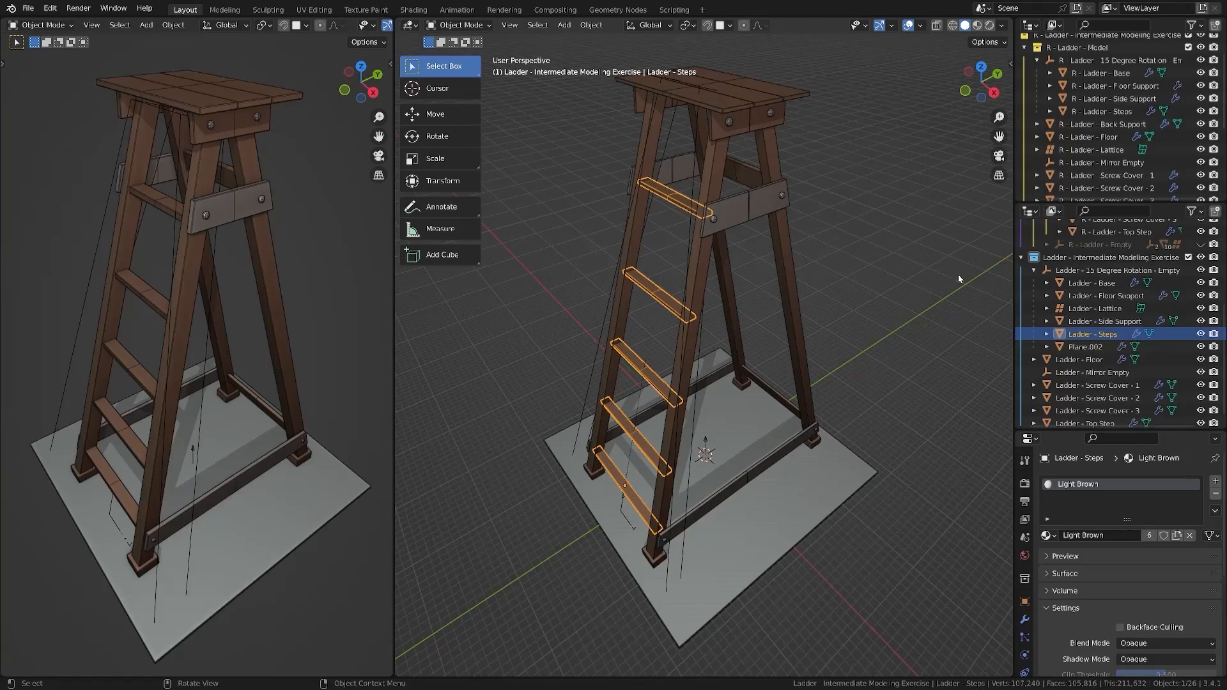
Display the UV sphere beside the horned creature head in wireframe overlay.
{"action": "left_click", "coordinate": [1086, 346]}
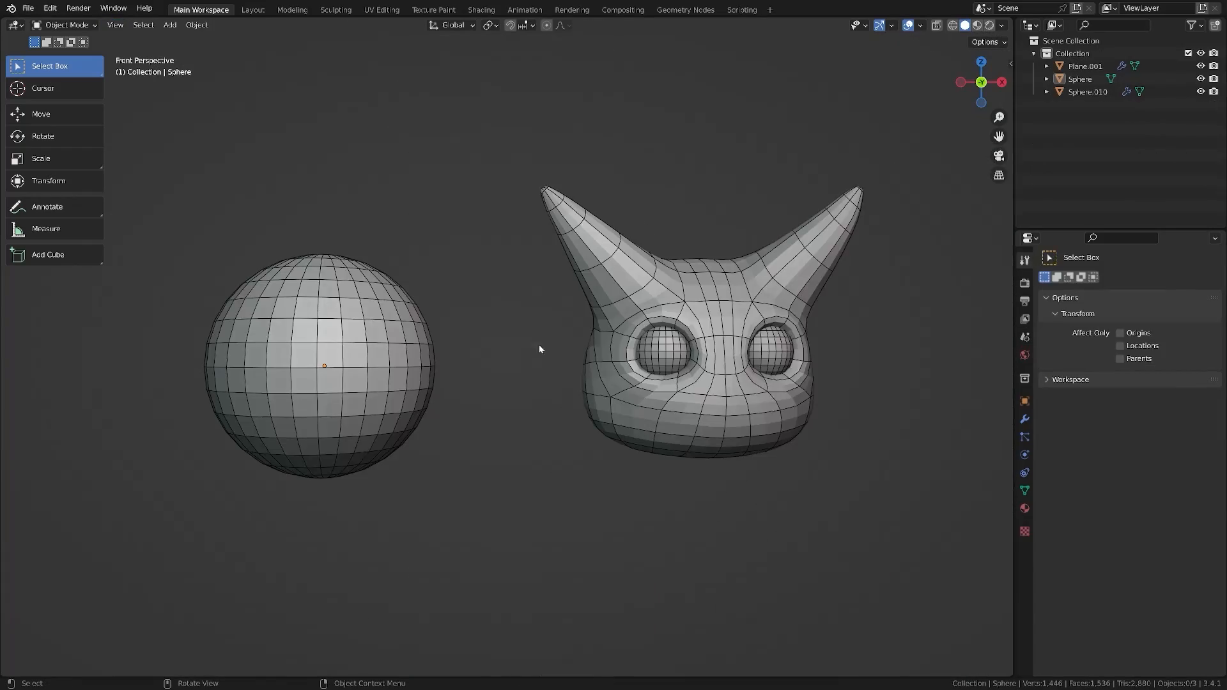
Return to the ladder file to place Plane.002 boards on the frame.
{"action": "left_click", "coordinate": [64, 24]}
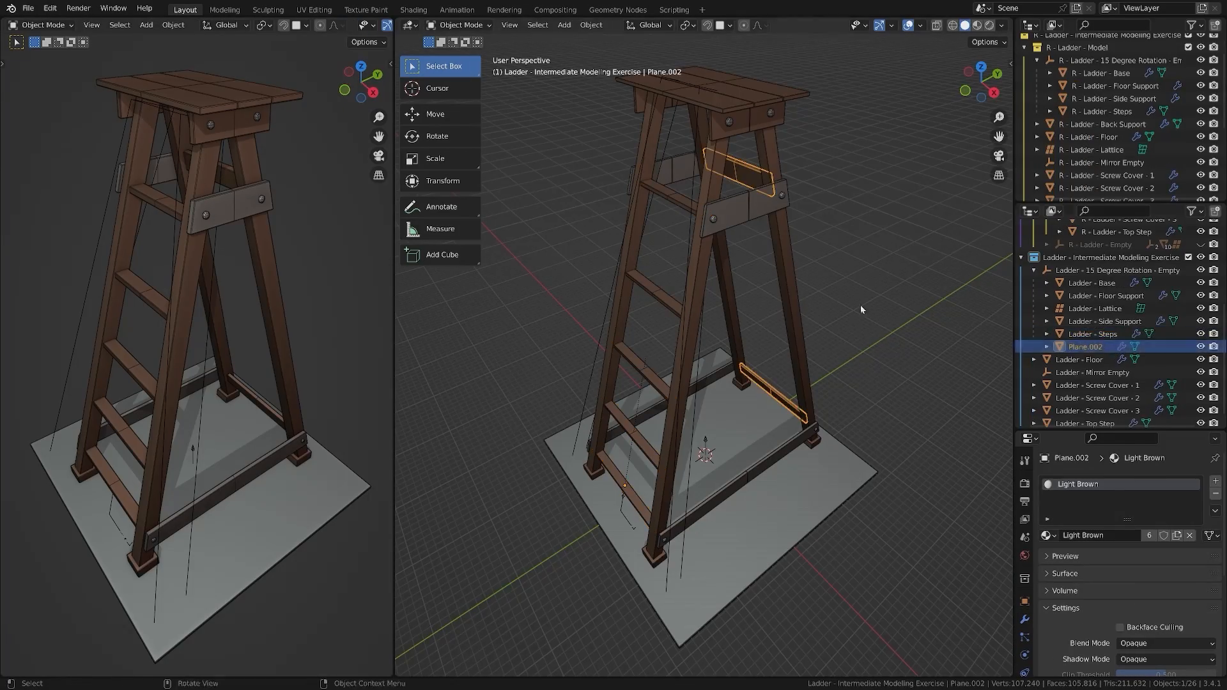
Sculpt the ear on Sphere with Draw Sharp and Draw brushes.
{"action": "left_click", "coordinate": [304, 10]}
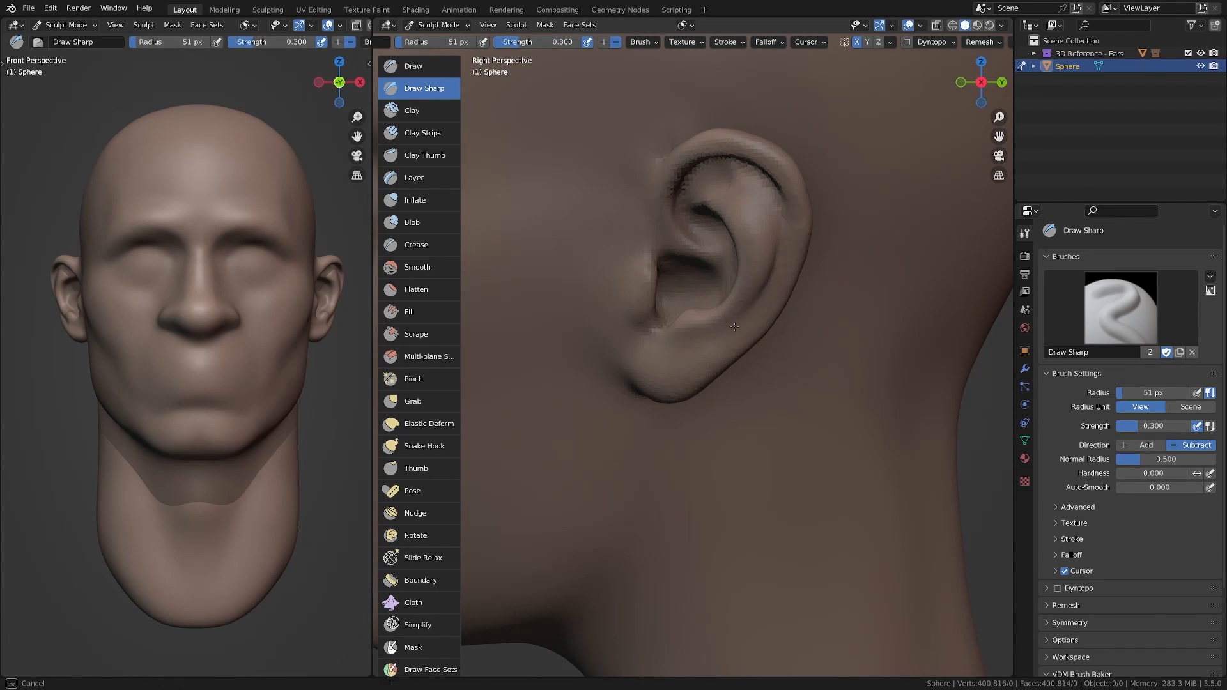
{"action": "left_click", "coordinate": [414, 66]}
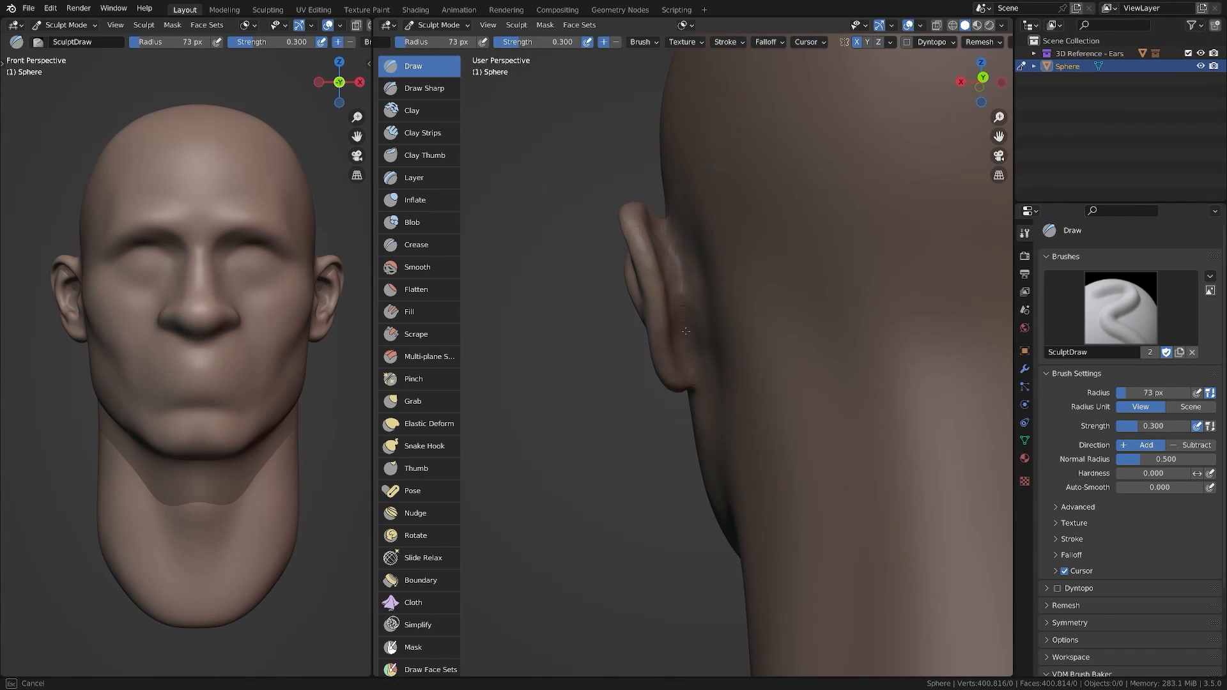